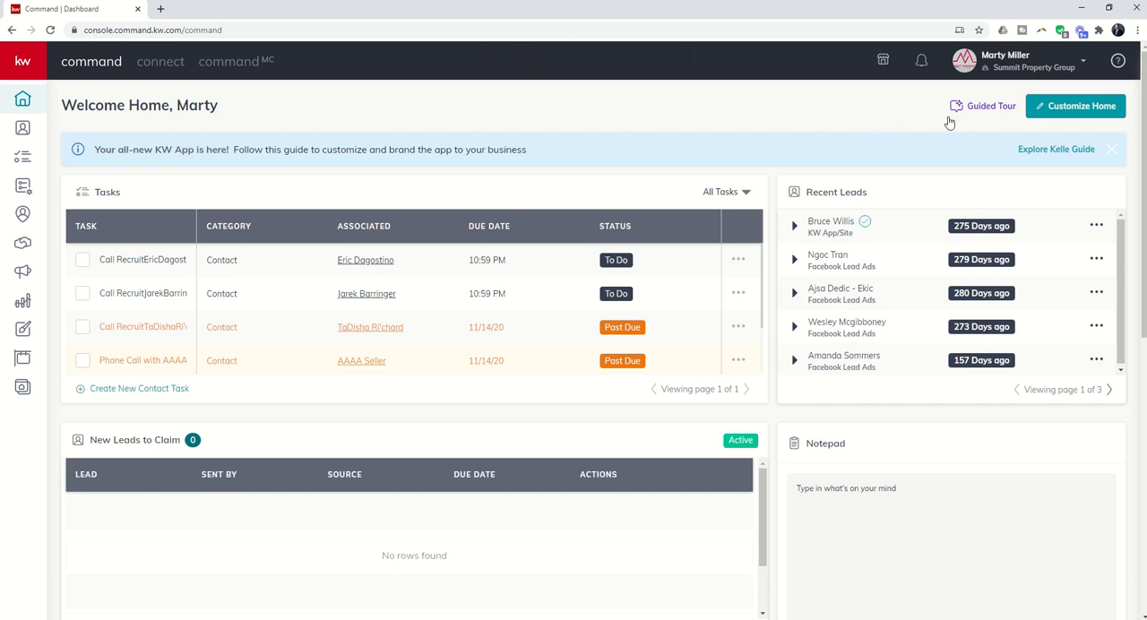
mouse_move(976, 107)
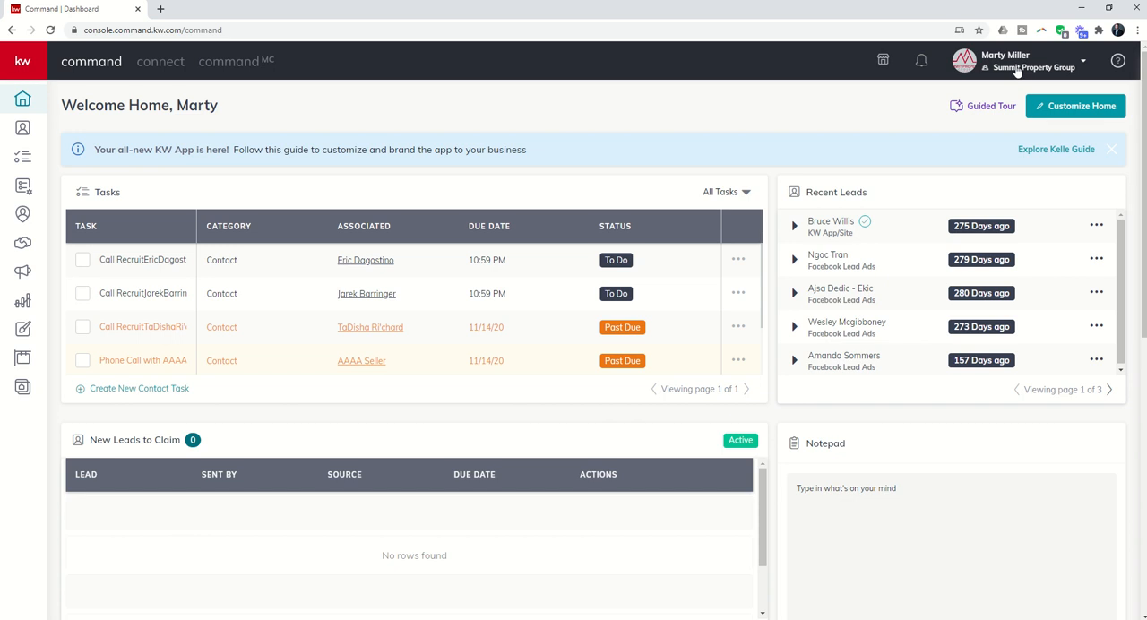
- Navigate from the account menu through Settings, Command Settings and Contacts to the Lead Sources page
left_click(1018, 61)
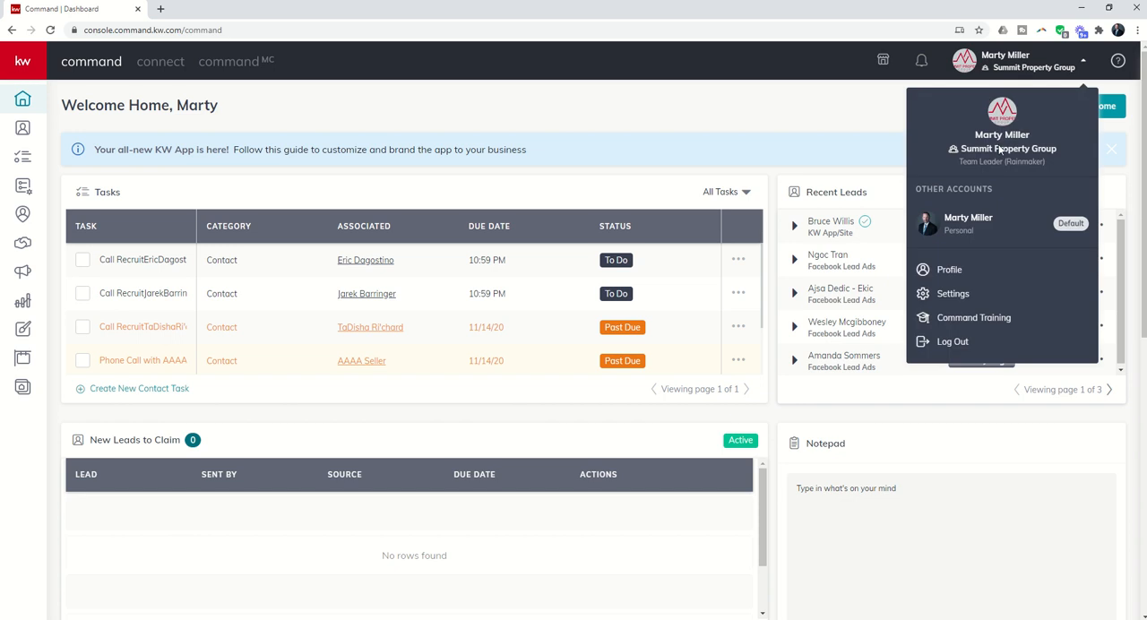
mouse_move(953, 294)
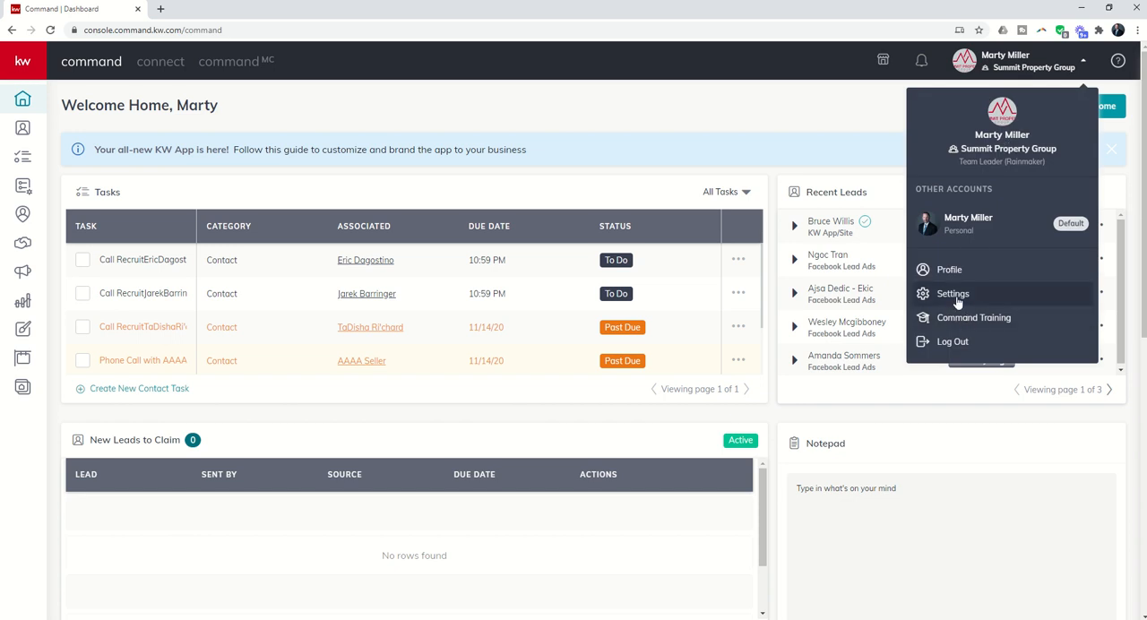
left_click(952, 294)
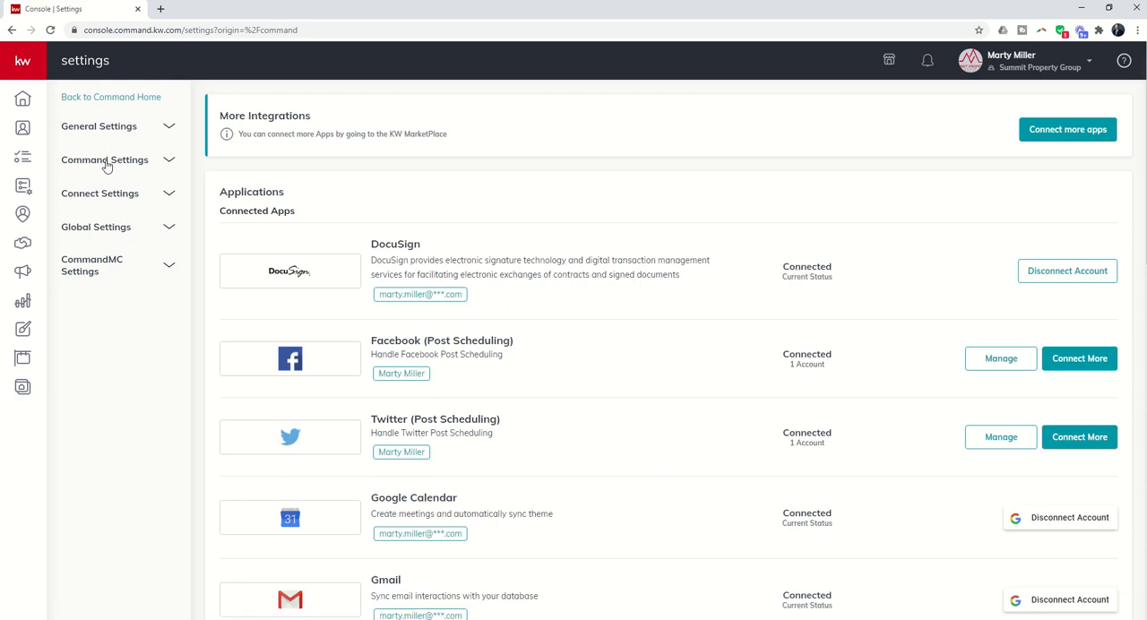
left_click(104, 159)
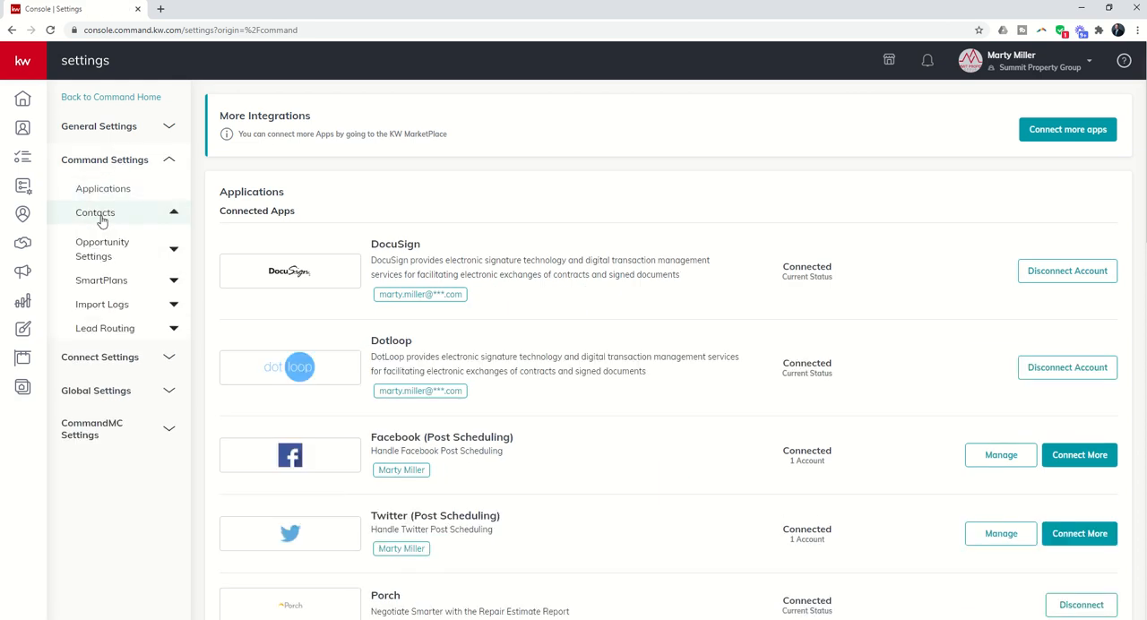
left_click(95, 212)
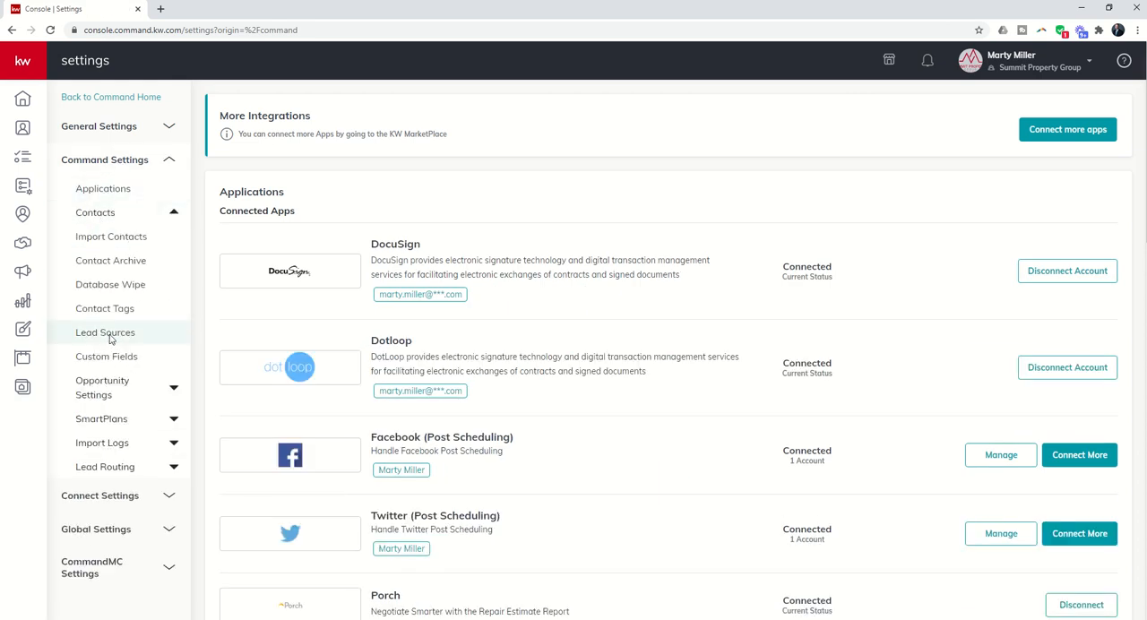
left_click(104, 331)
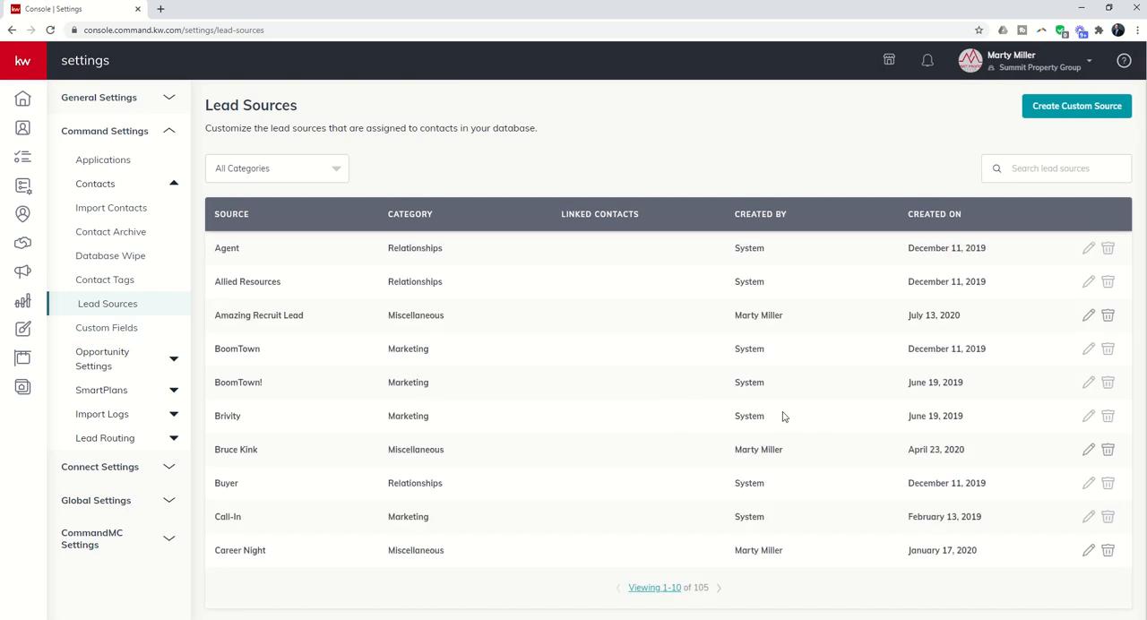
mouse_move(629, 371)
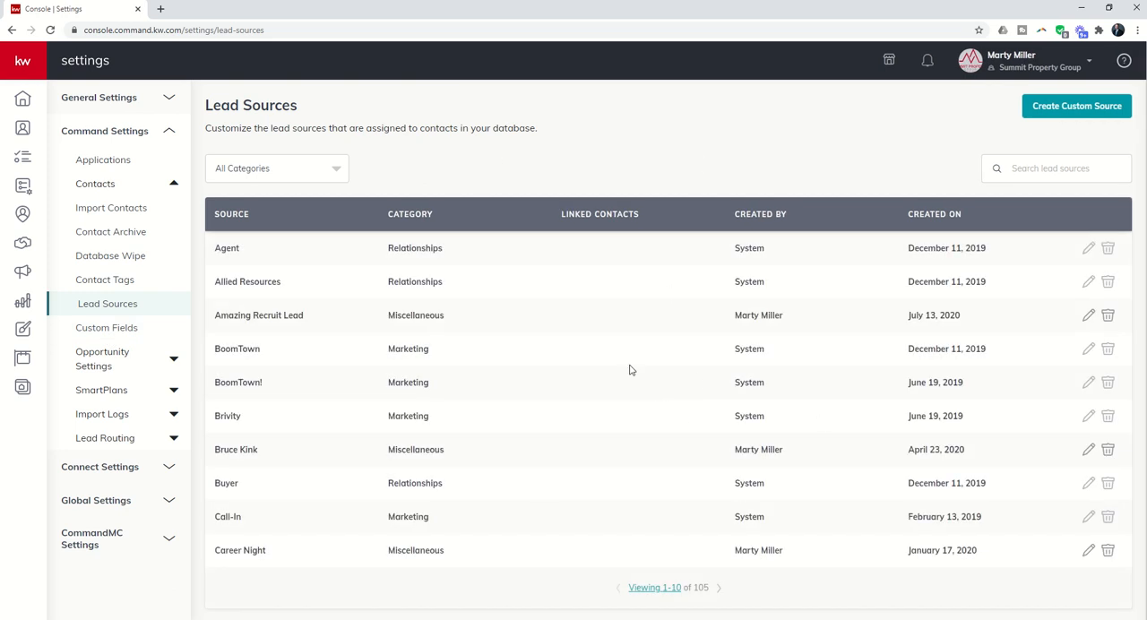
mouse_move(444, 276)
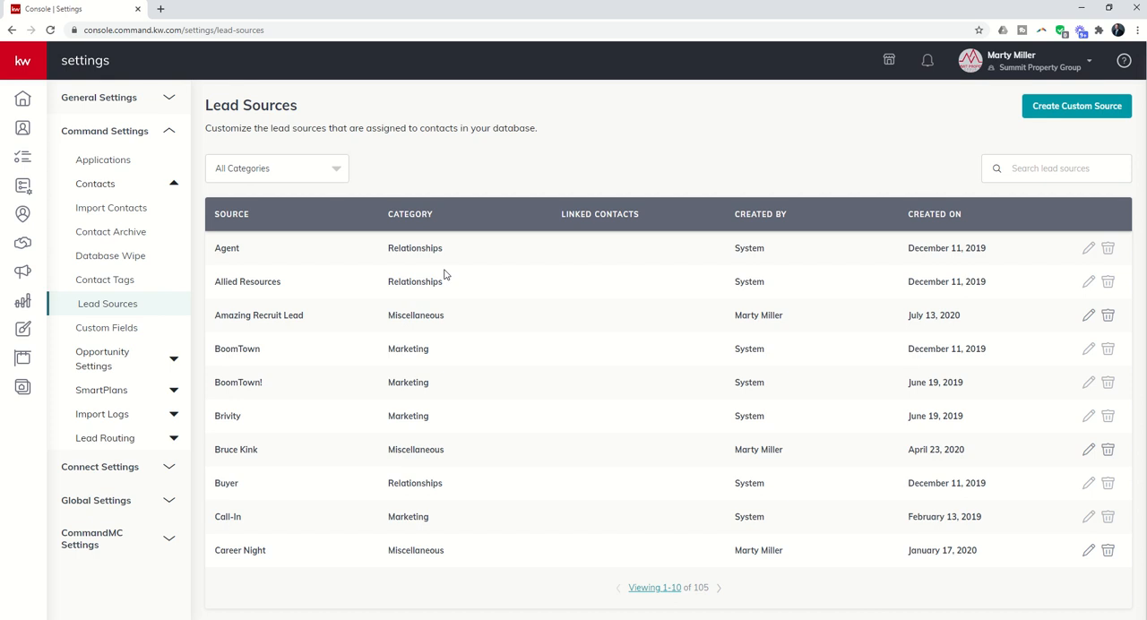
mouse_move(541, 256)
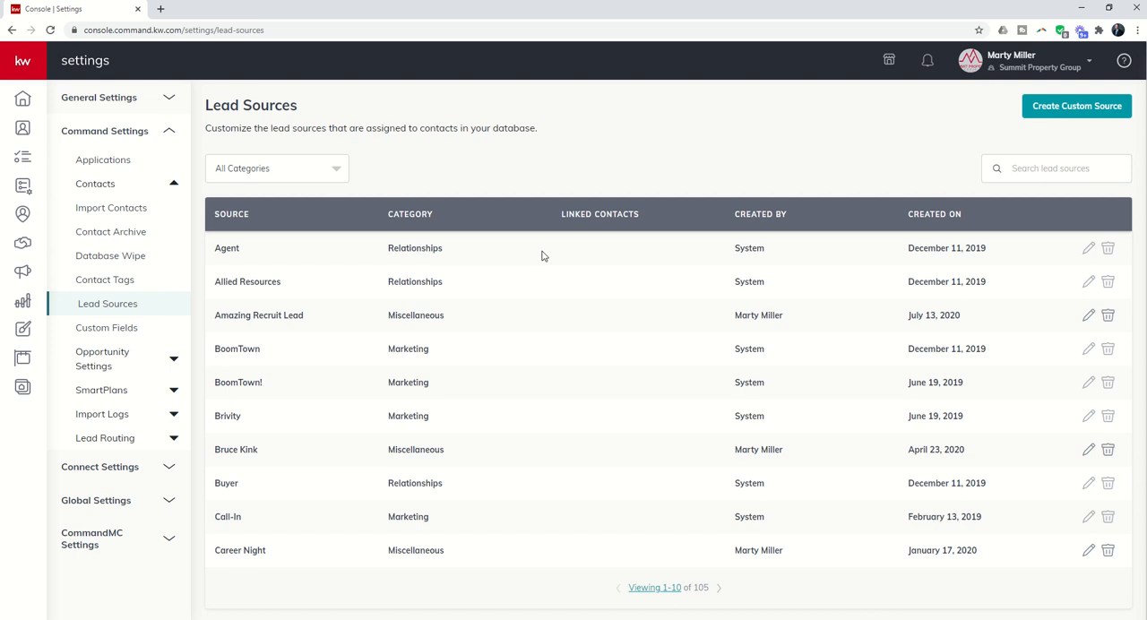
mouse_move(225, 432)
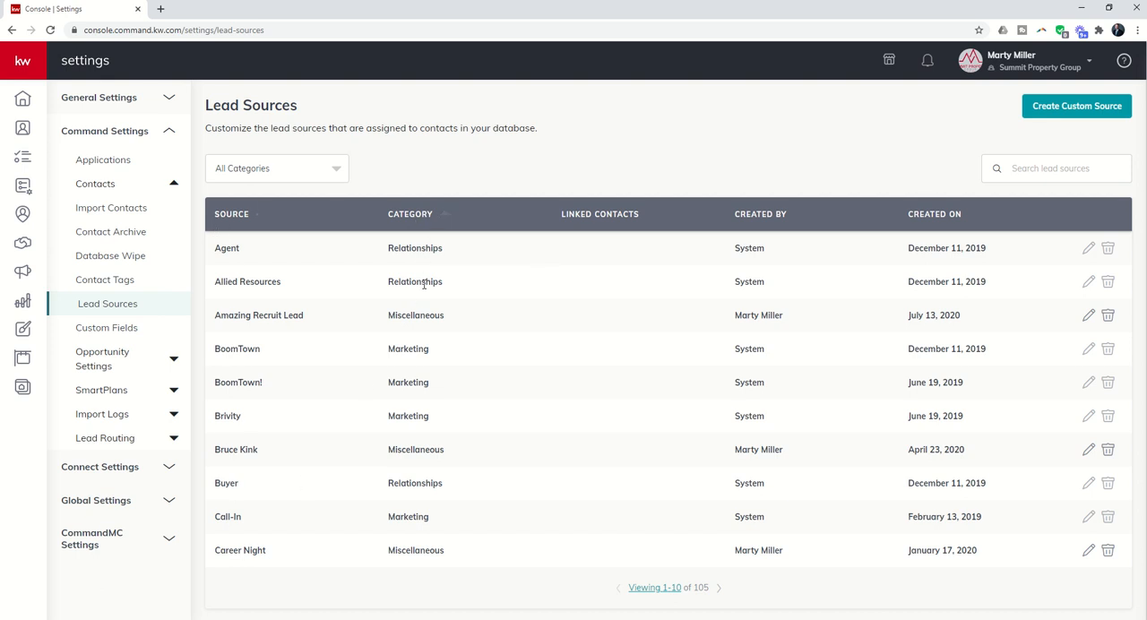
mouse_move(674, 231)
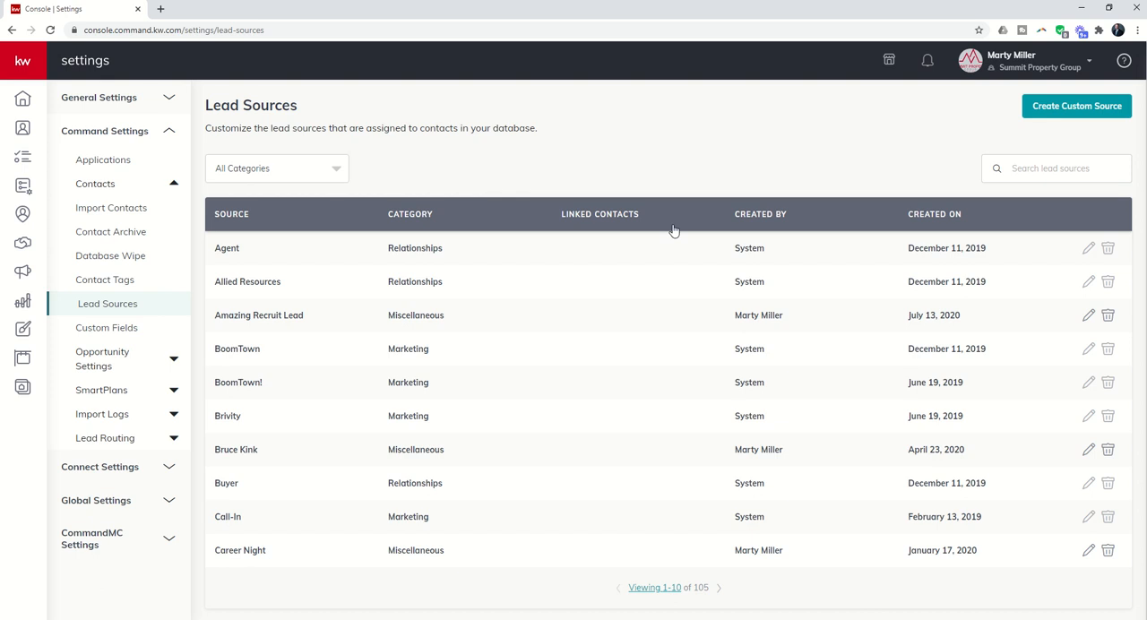
mouse_move(621, 280)
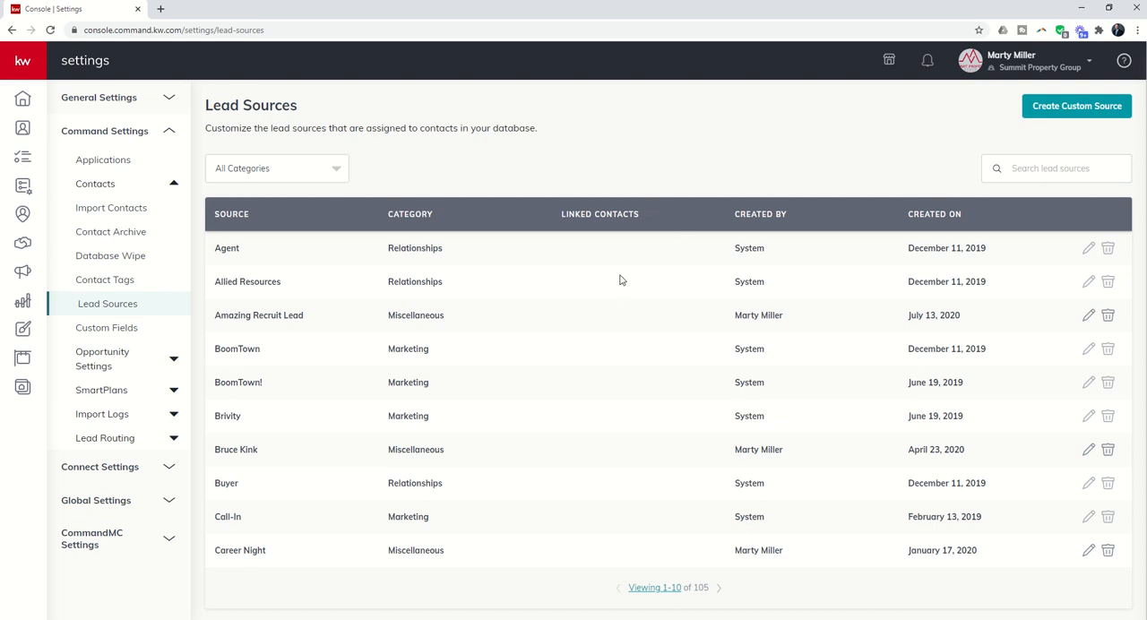
mouse_move(735, 402)
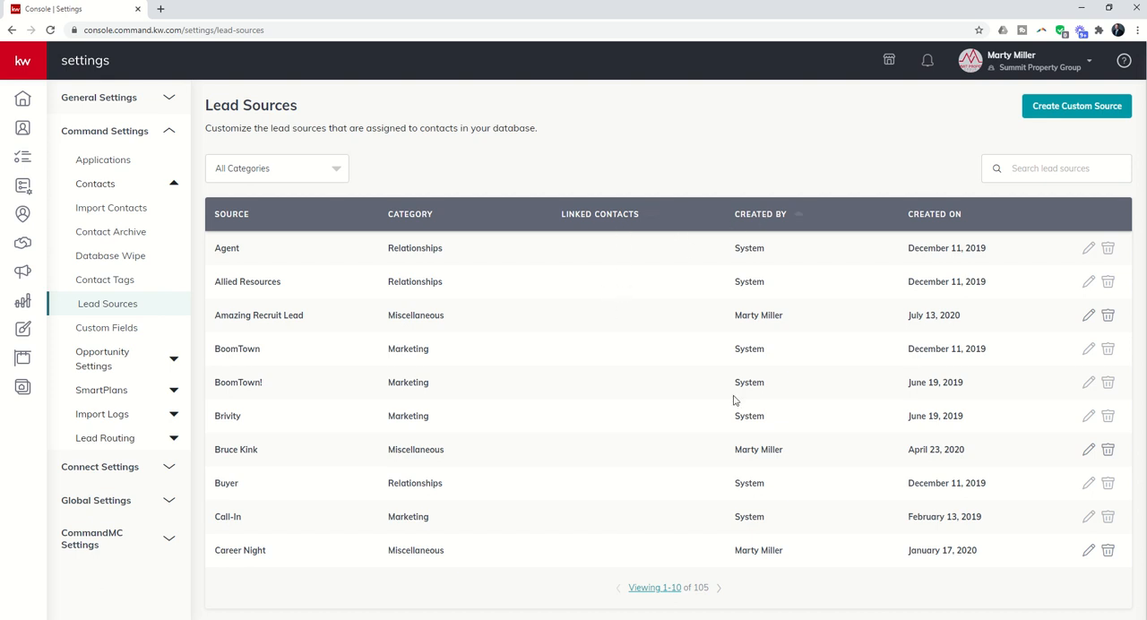
mouse_move(908, 241)
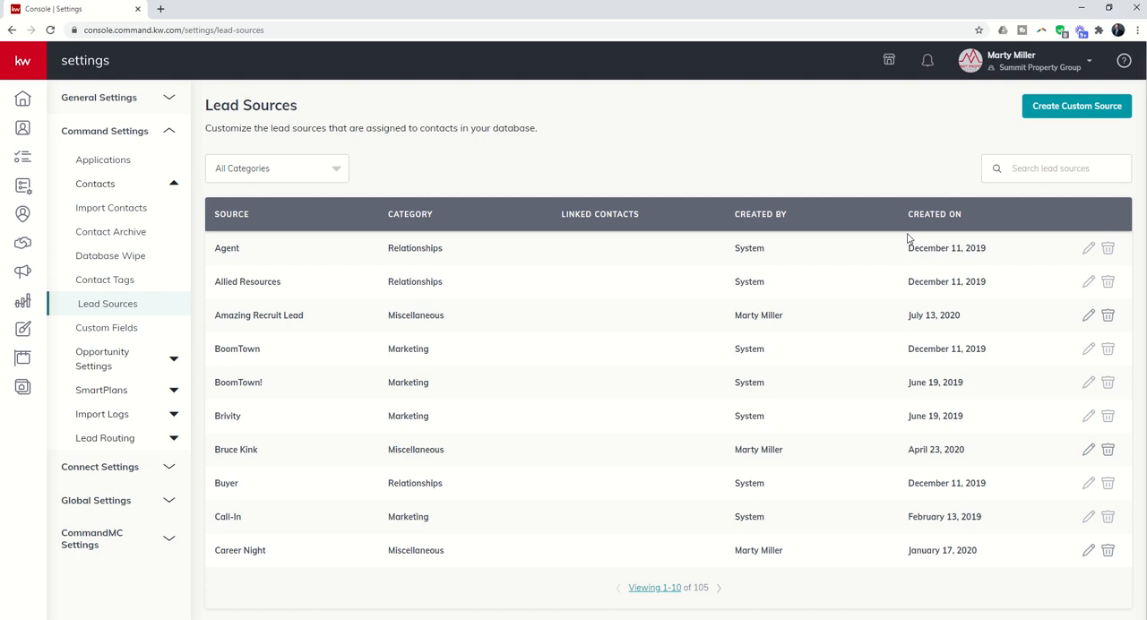
mouse_move(749, 253)
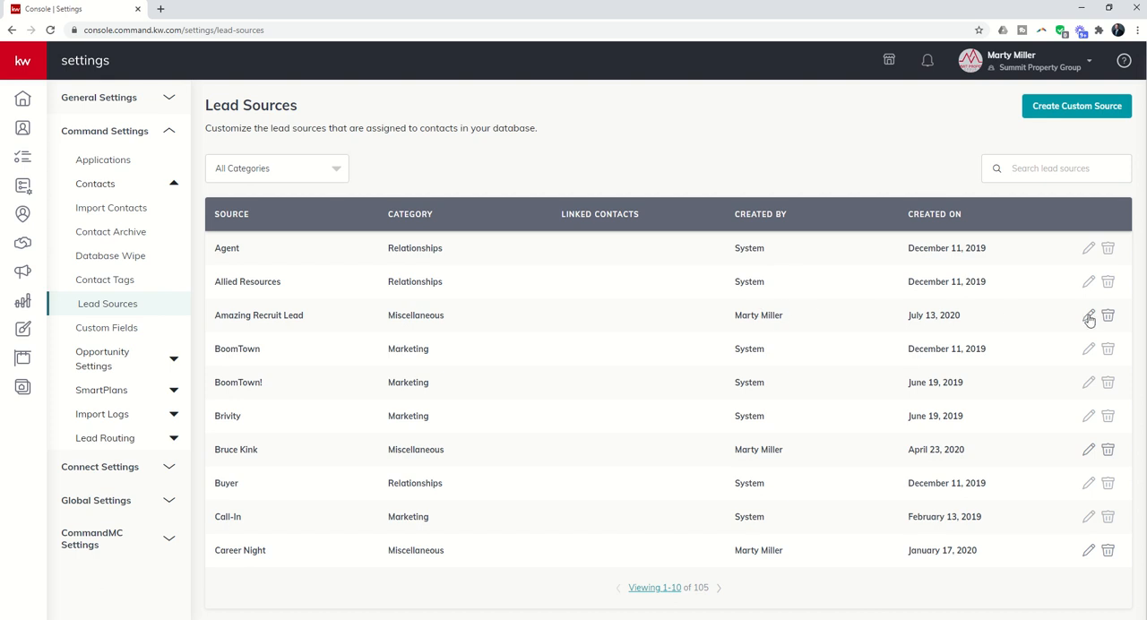
mouse_move(1108, 321)
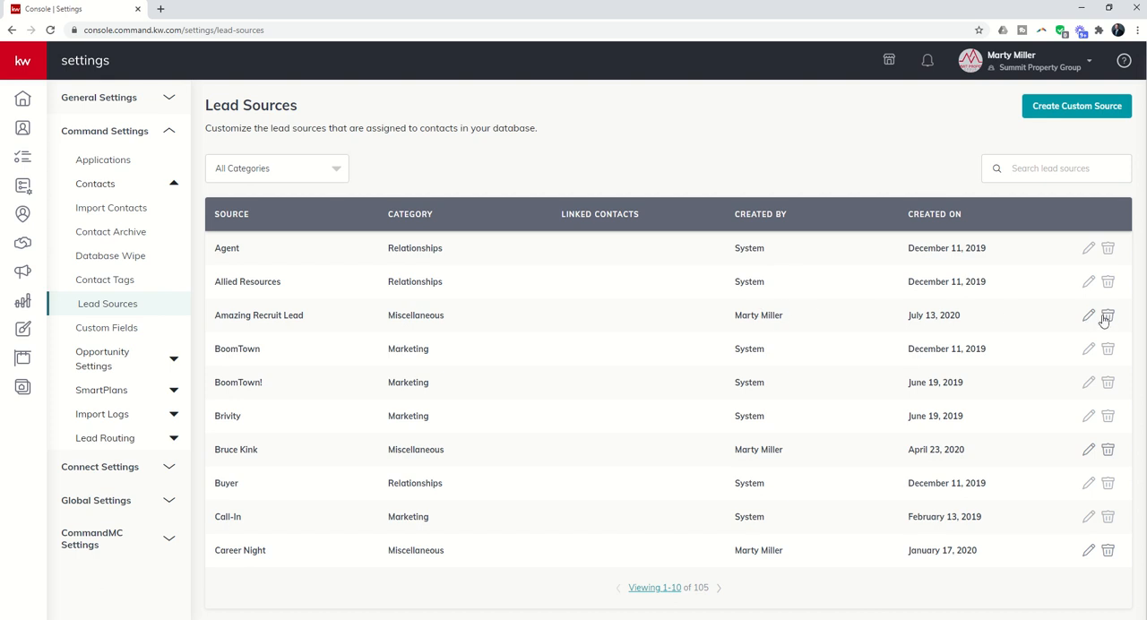
mouse_move(322, 175)
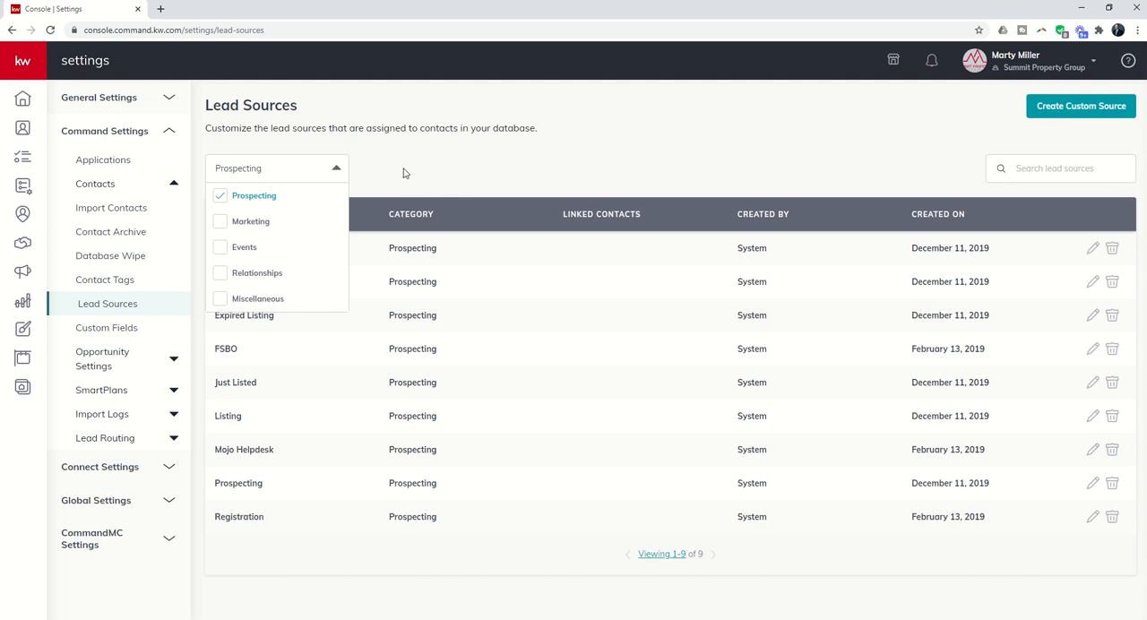
mouse_move(359, 266)
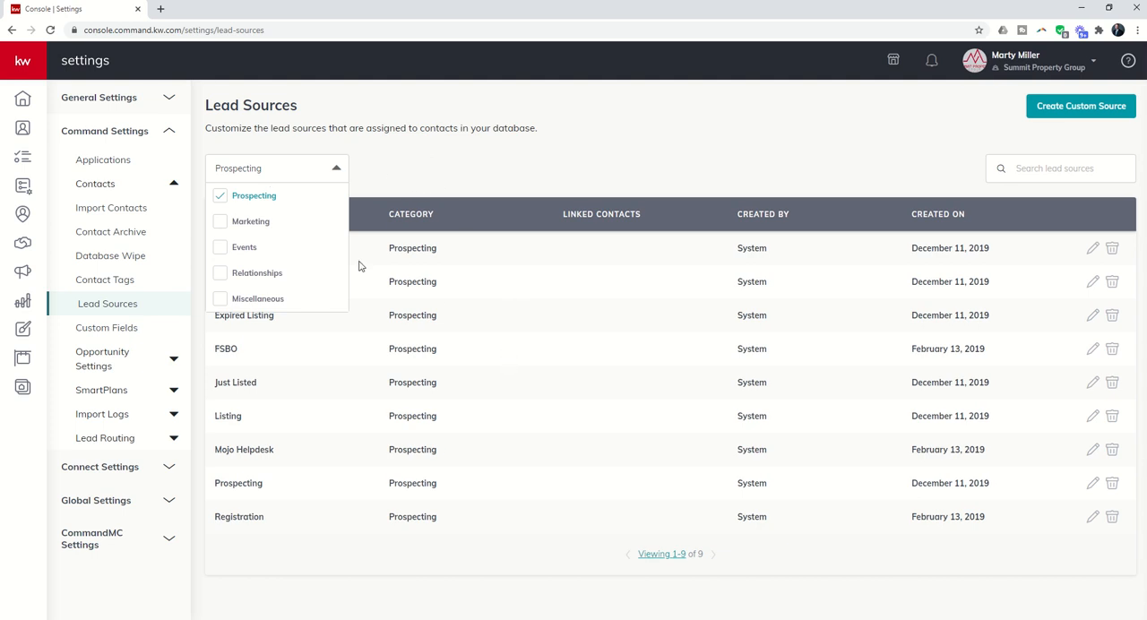
- Filter by Marketing, Events and Relationships in turn, then restore all five categories showing 105 sources
left_click(251, 220)
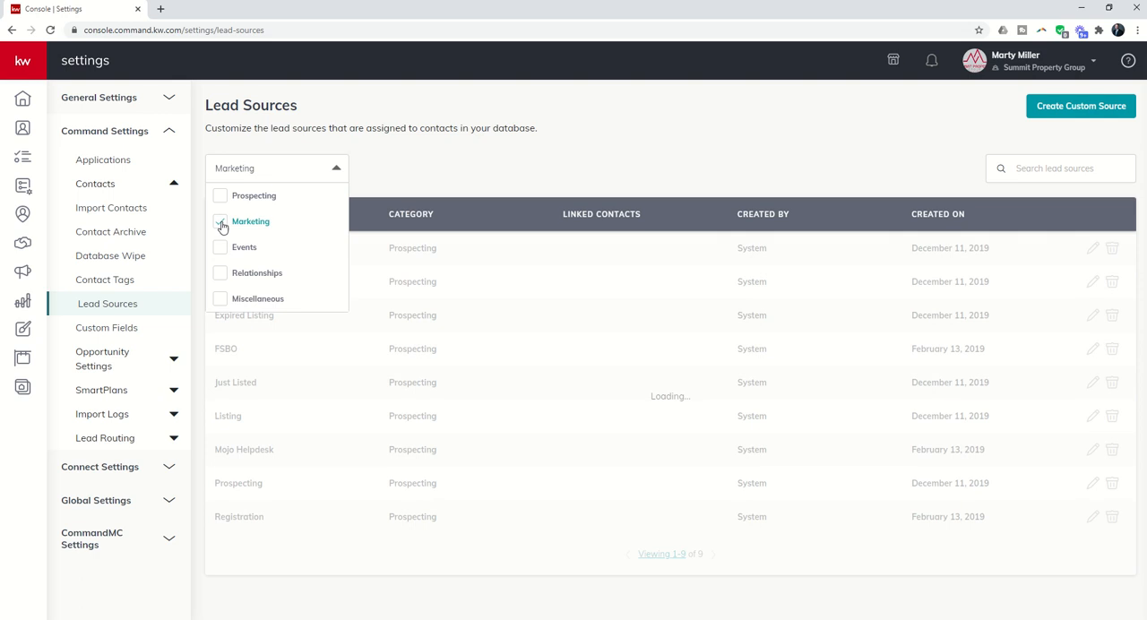
left_click(218, 220)
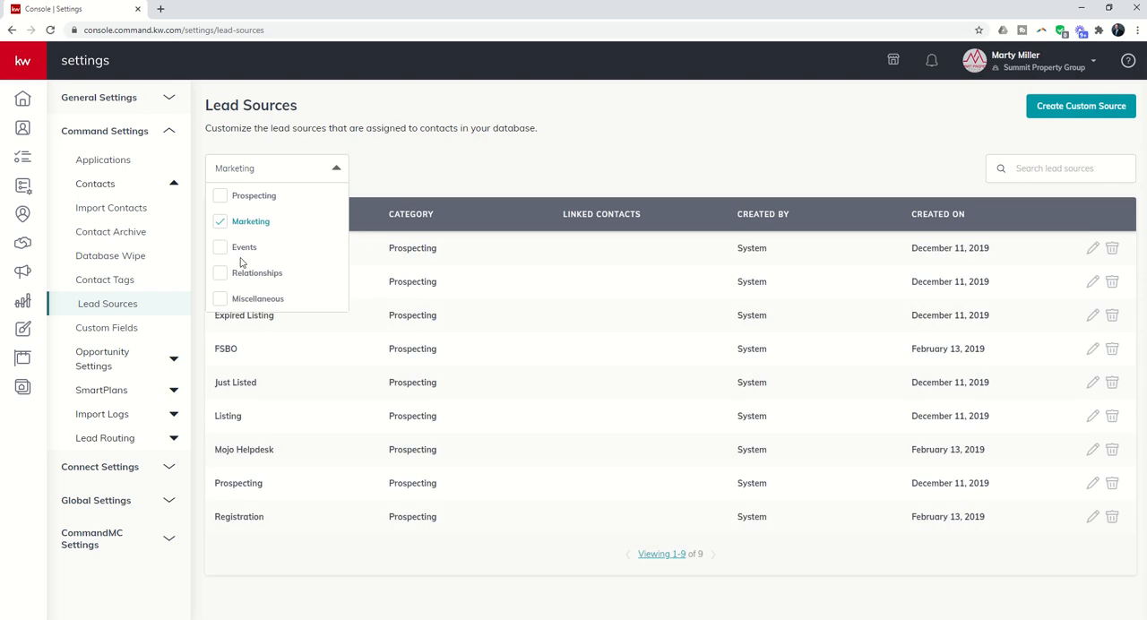
left_click(244, 247)
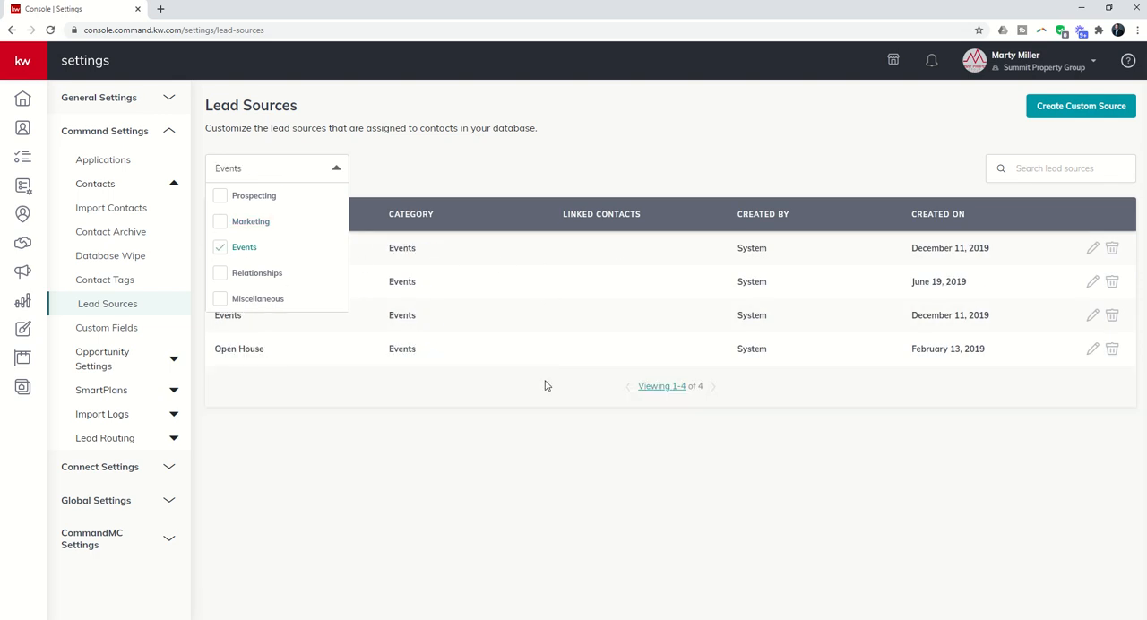
left_click(220, 273)
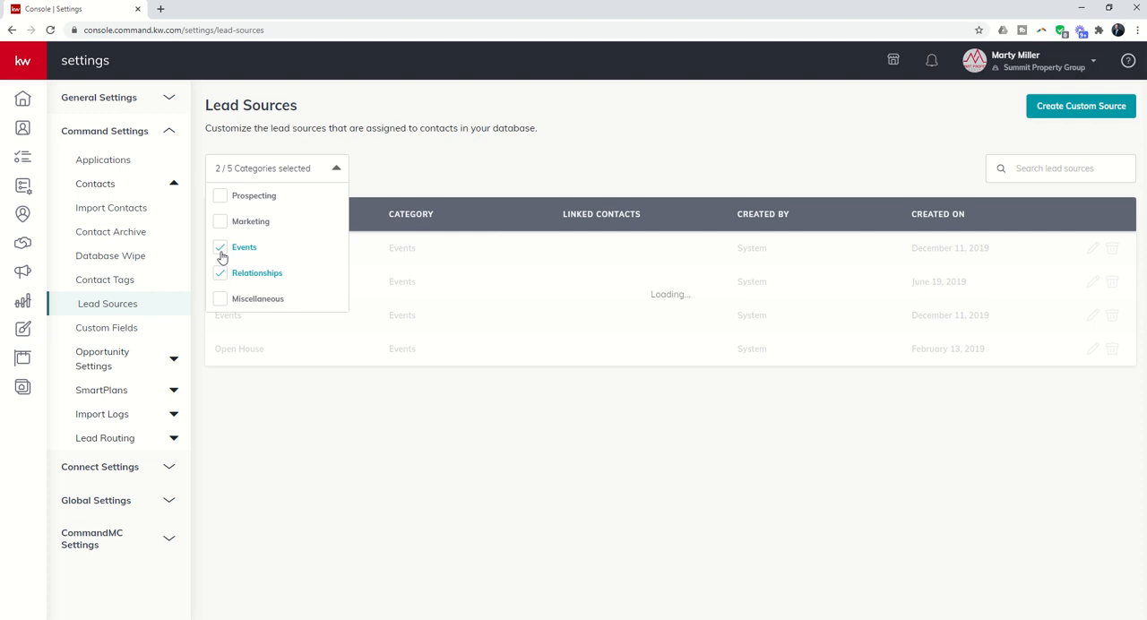
left_click(221, 247)
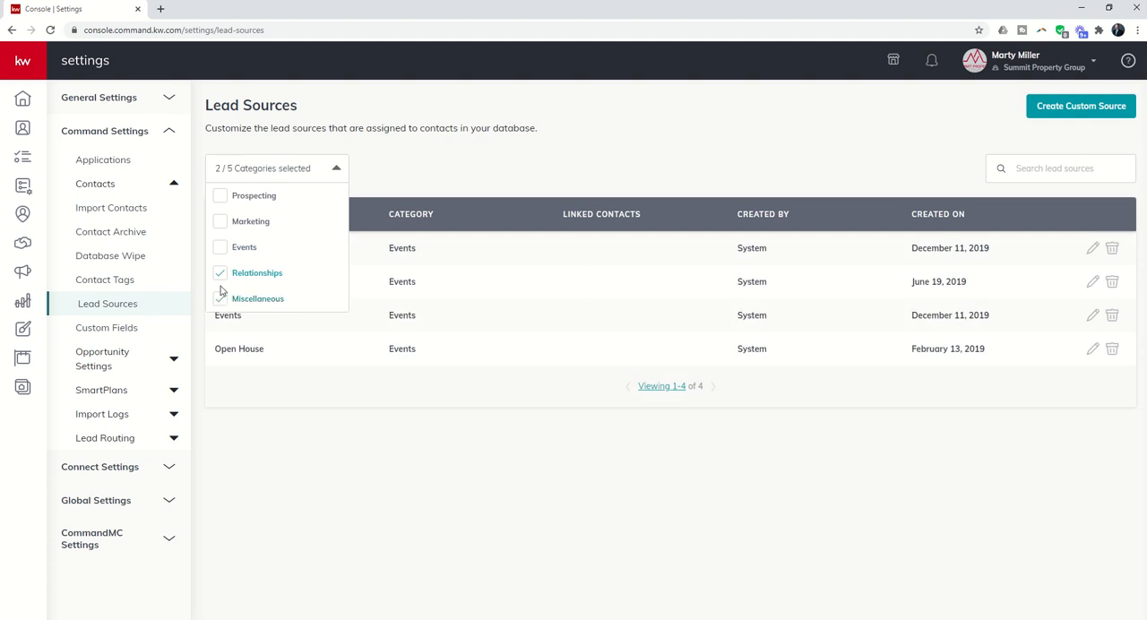
left_click(219, 297)
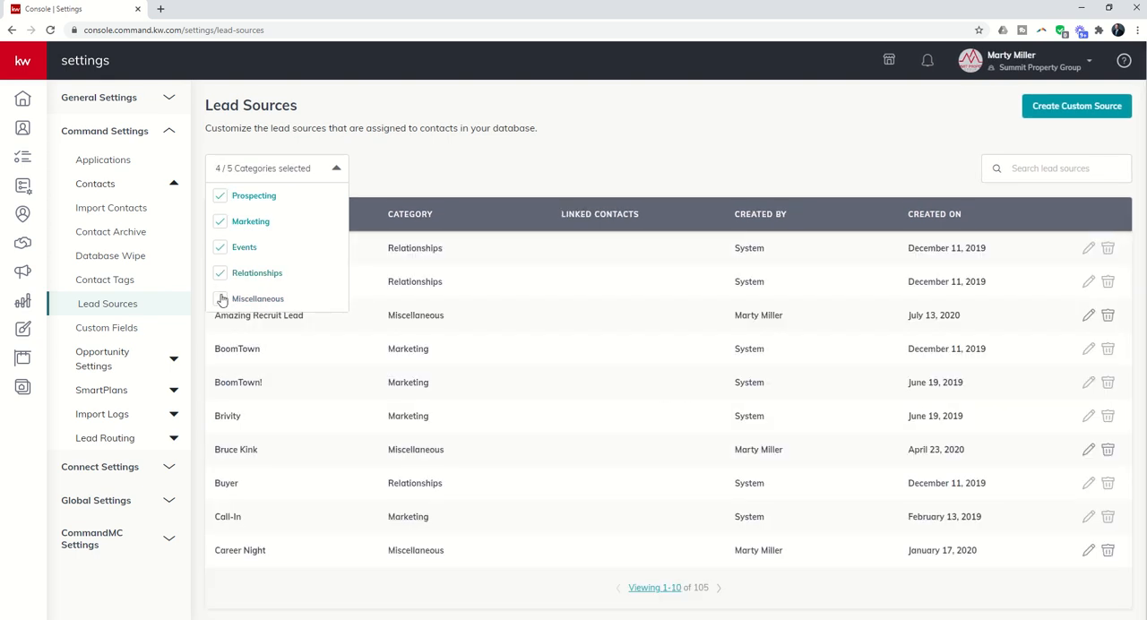
left_click(219, 297)
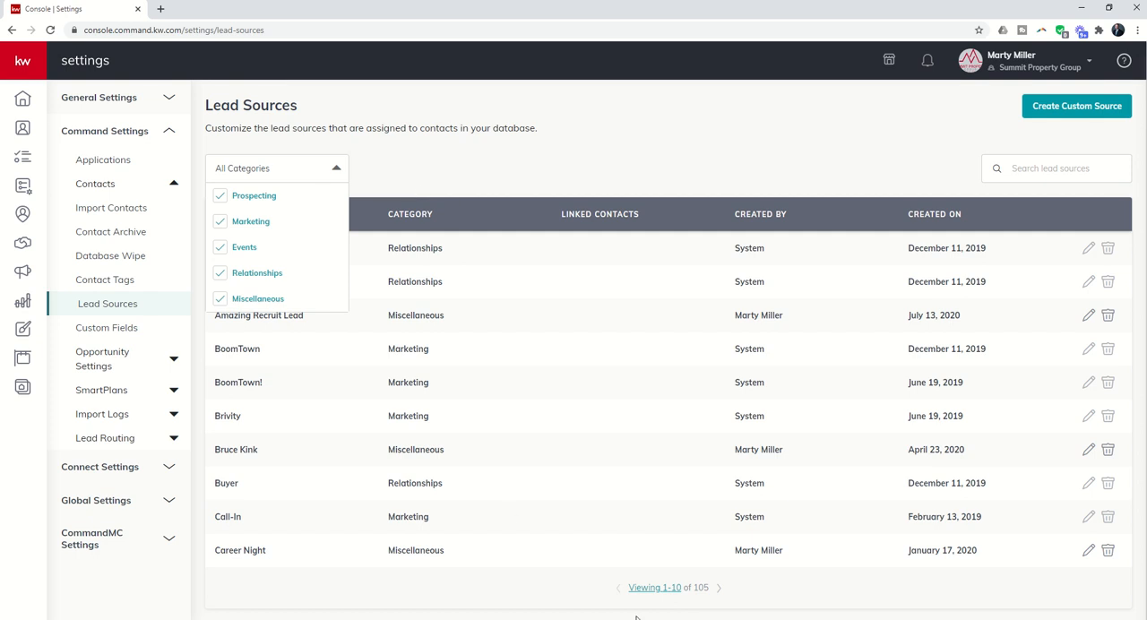
- Search the lead sources for "Command Web", narrowing the table to three matching entries
left_click(655, 588)
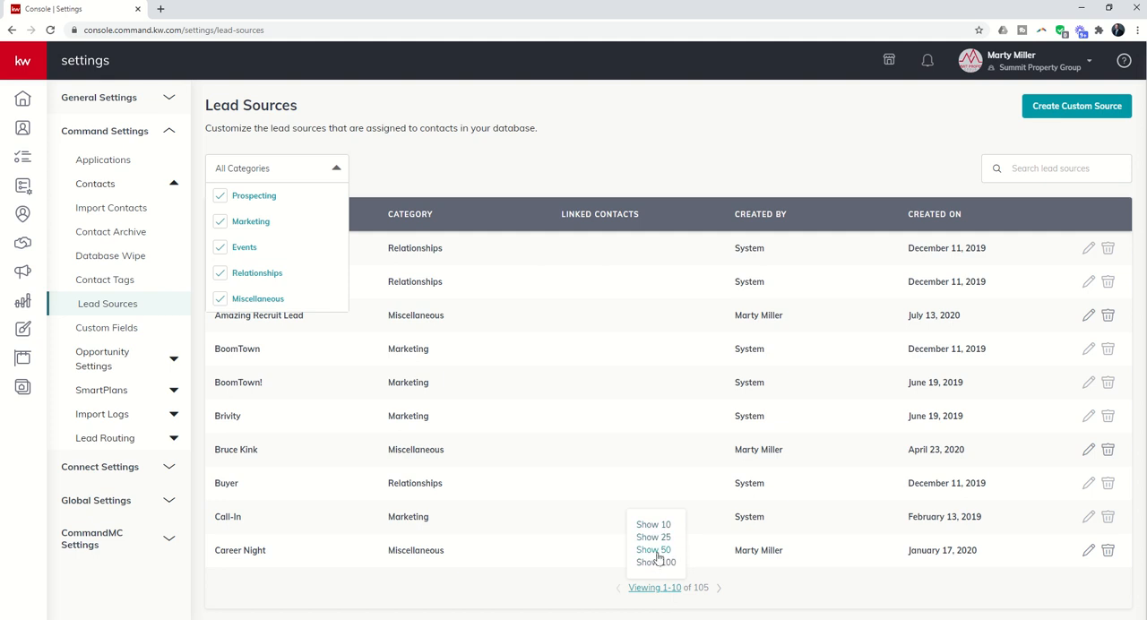
mouse_move(581, 328)
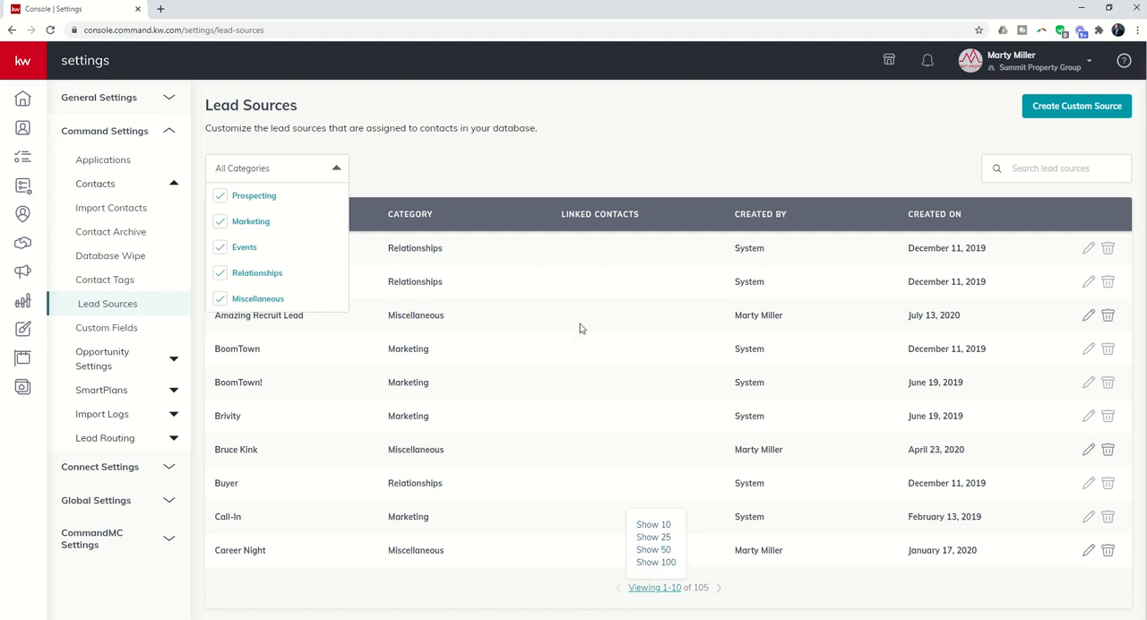
left_click(1056, 168)
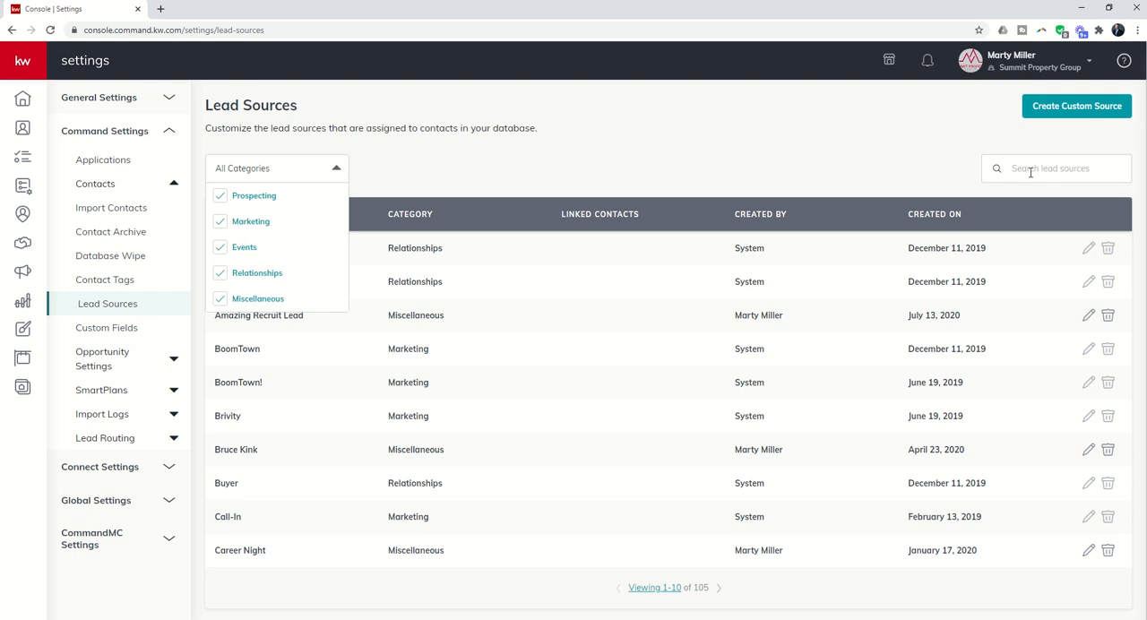
type("Command W")
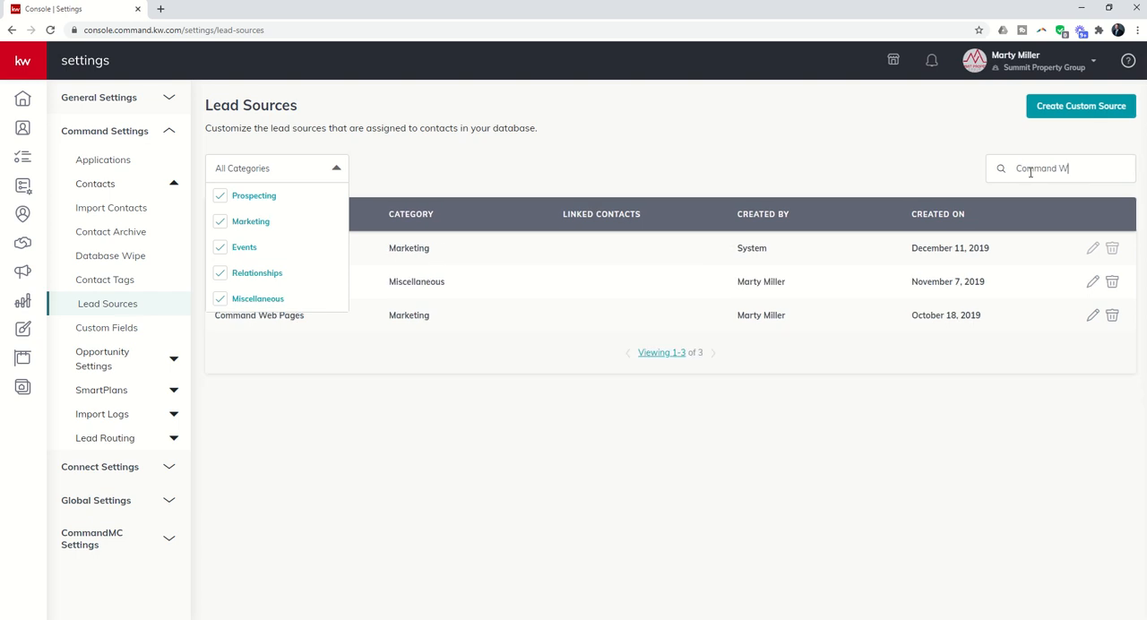
type("eb")
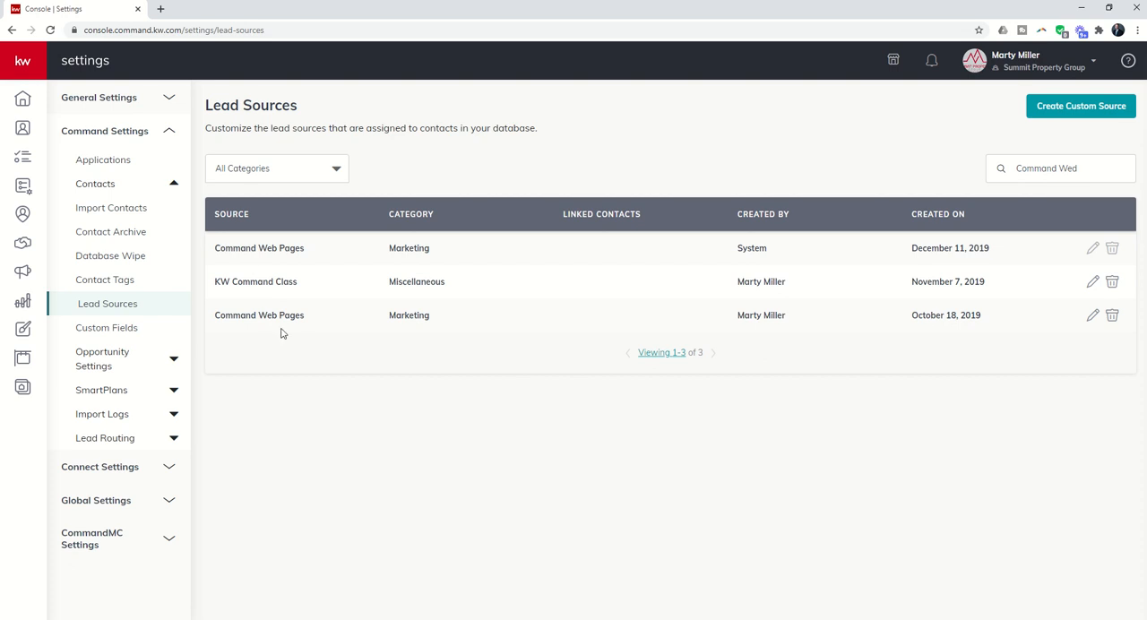
mouse_move(303, 258)
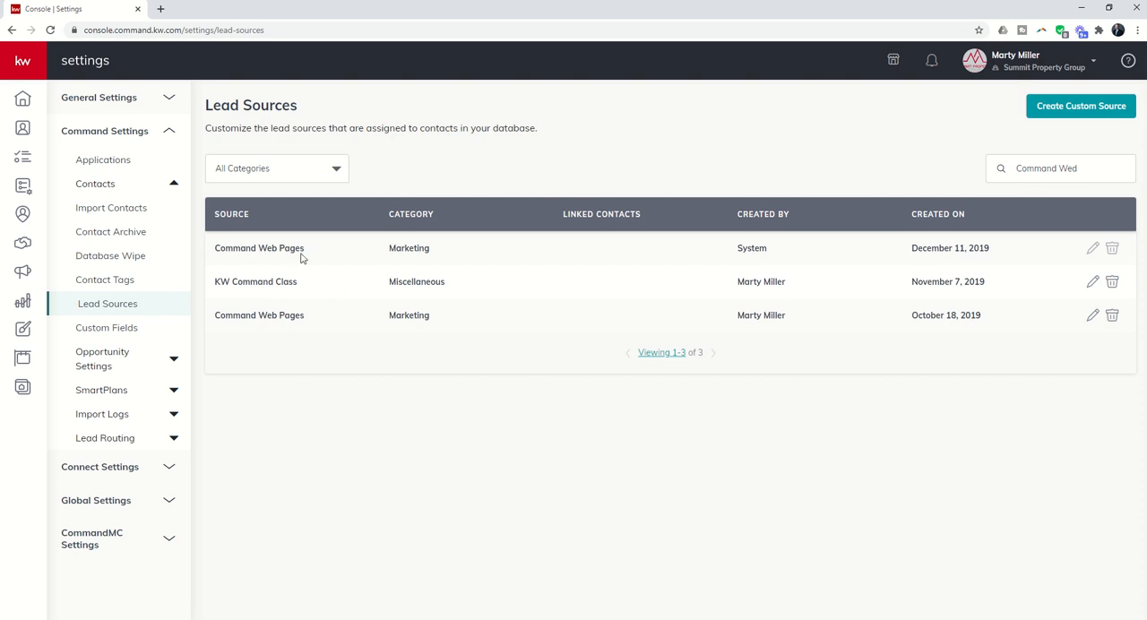
mouse_move(763, 247)
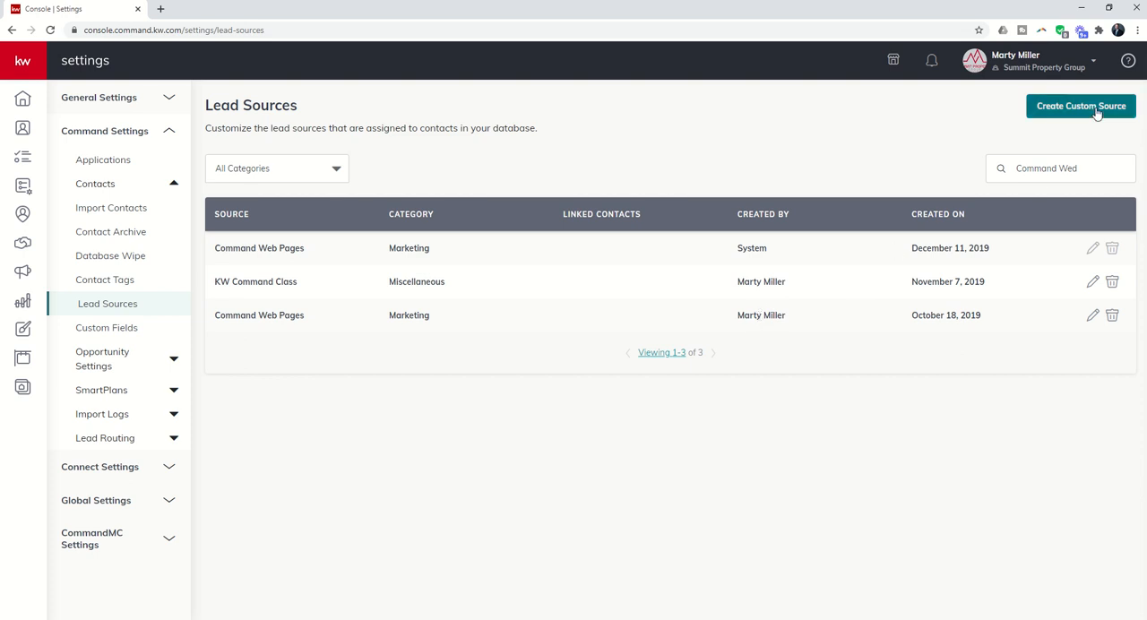
mouse_move(1084, 115)
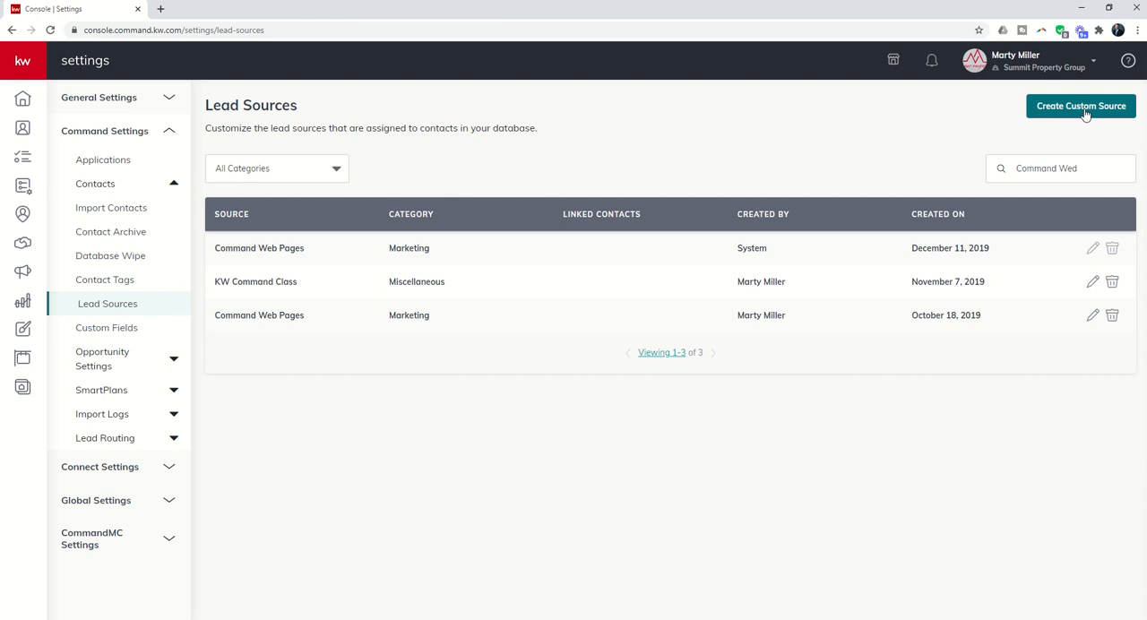
- Create a custom source named Test New Lead Source in the Miscellaneous category, raising the count to 106
left_click(1081, 106)
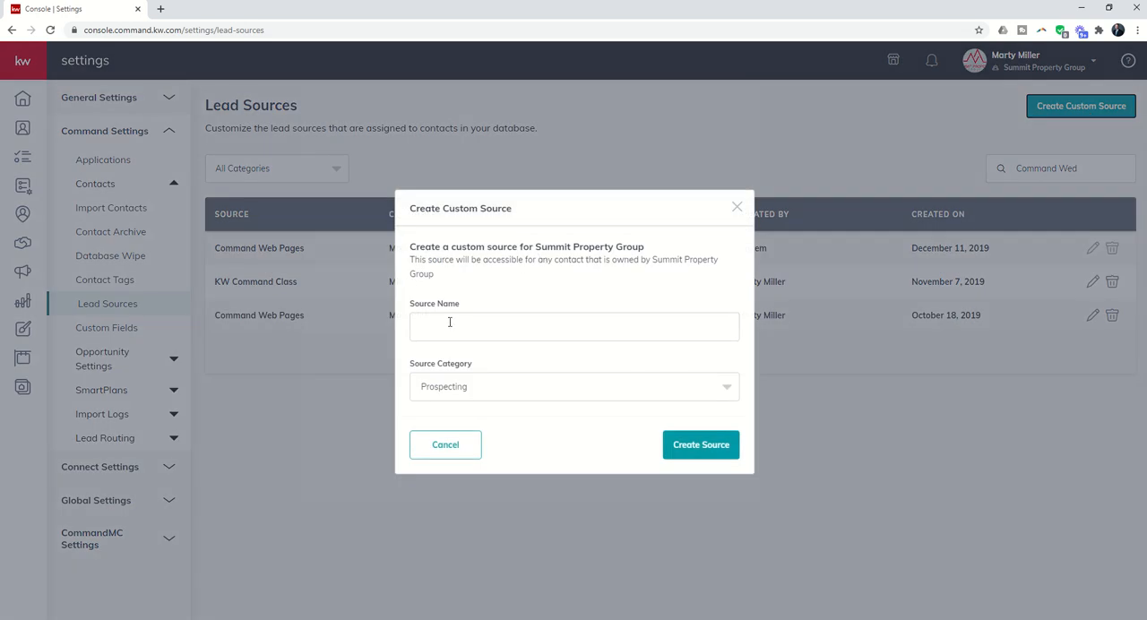
left_click(573, 325)
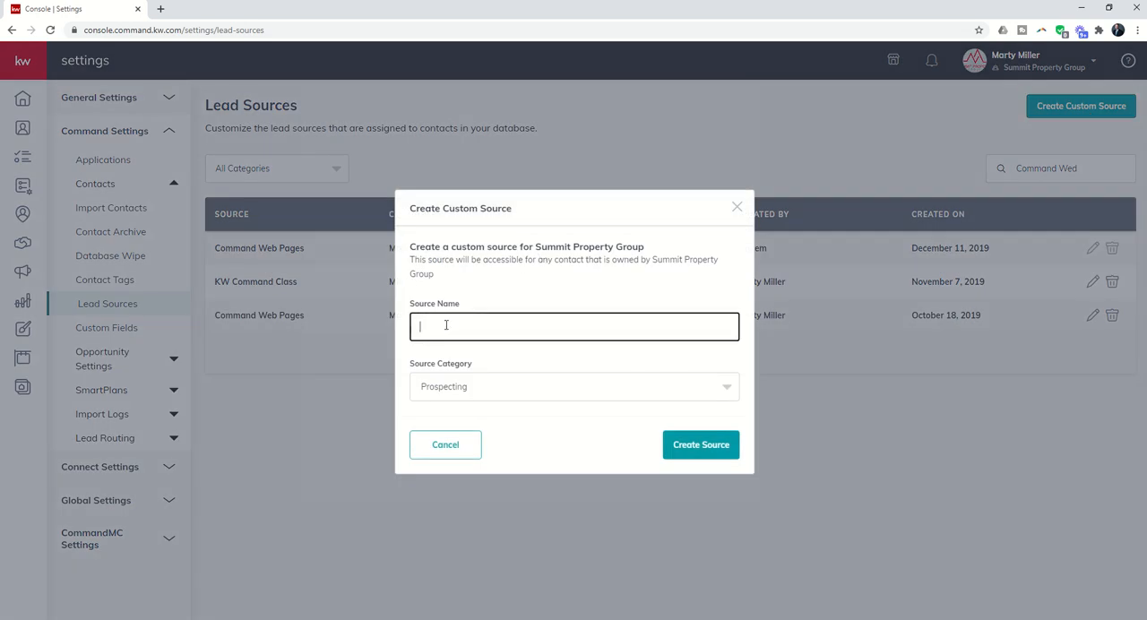
type("Test New lead Source")
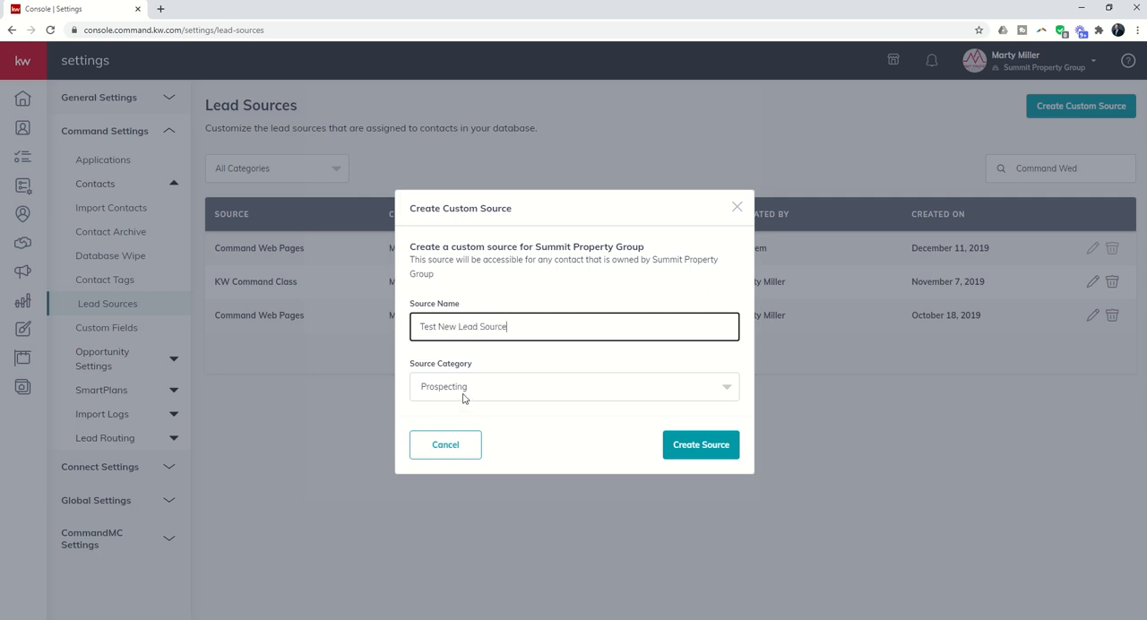
left_click(573, 386)
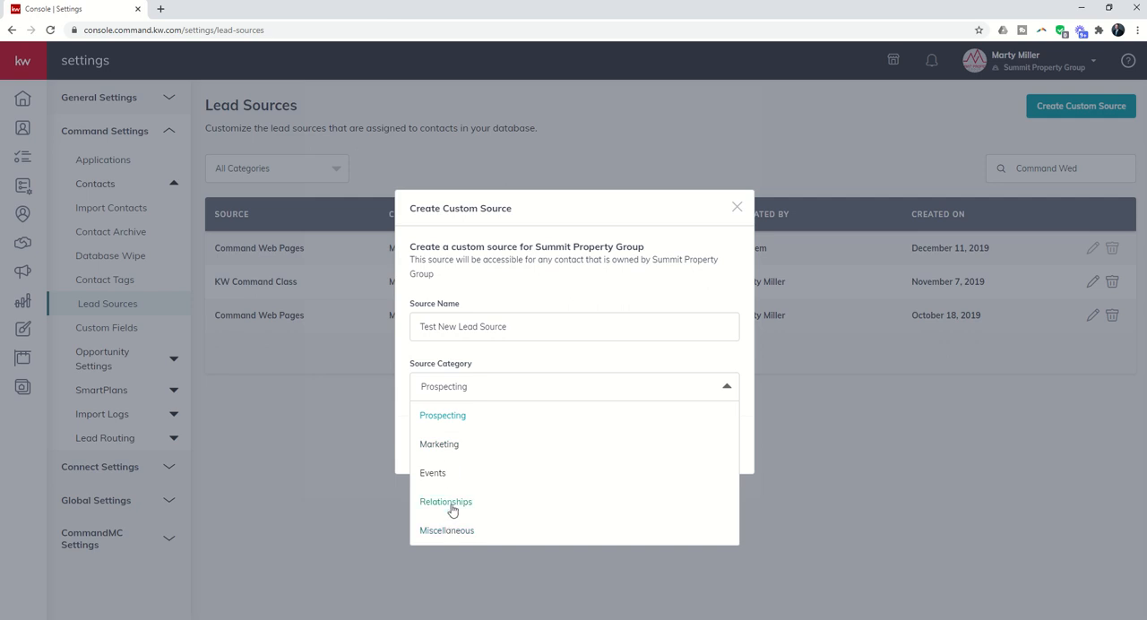
left_click(446, 530)
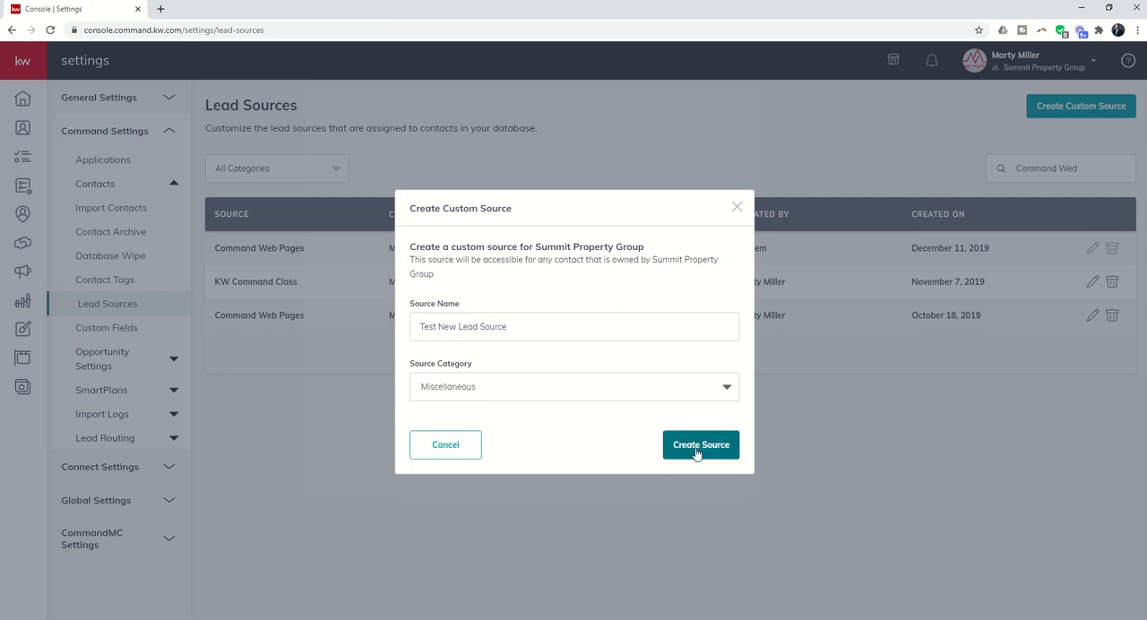
left_click(701, 445)
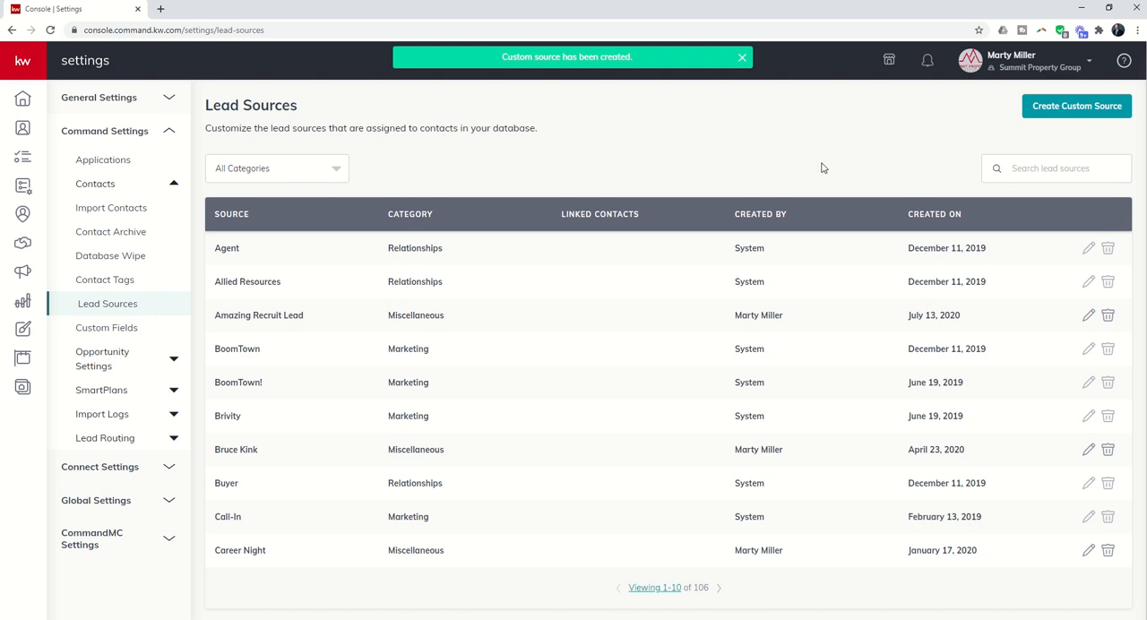
- Search "Test", save the Test New Lead Source after editing, then delete it leaving no rows
type("test")
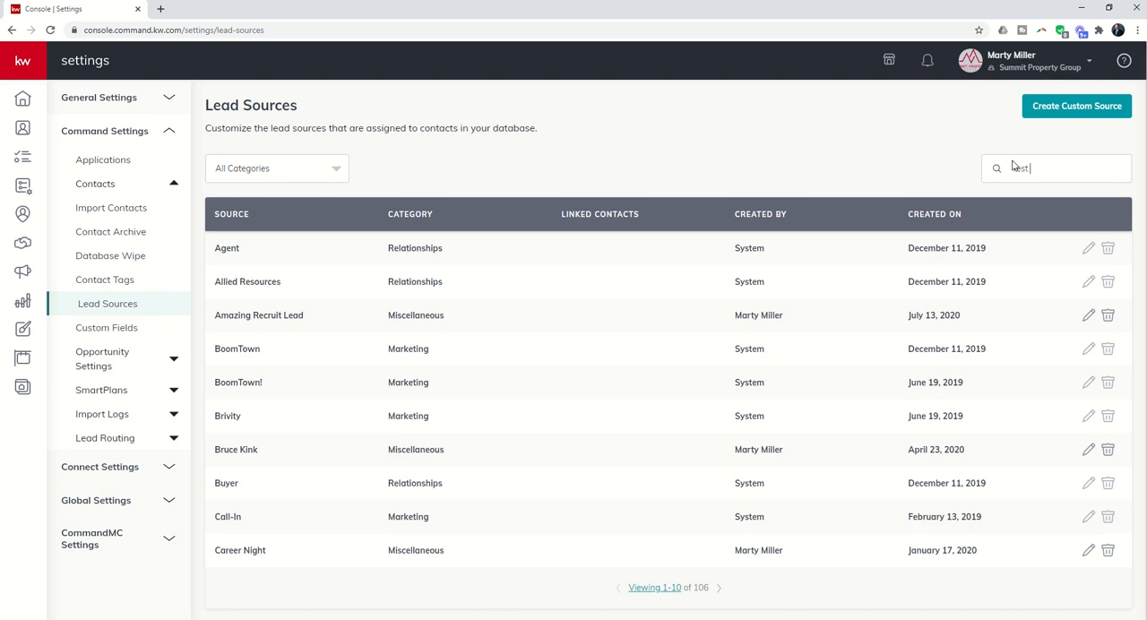
type("Test")
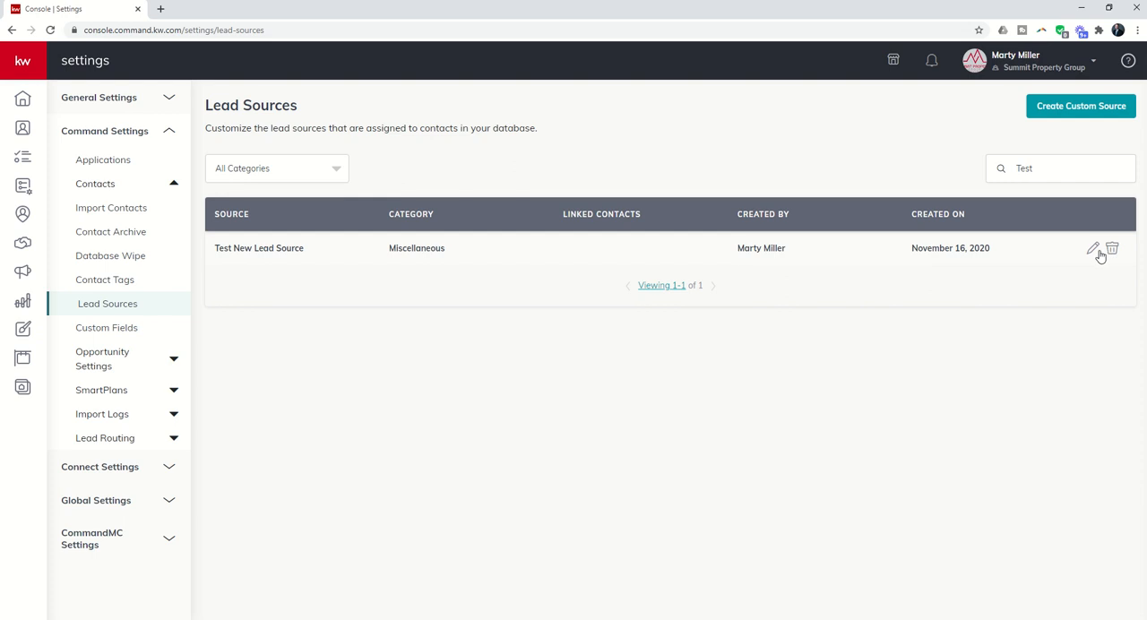
left_click(1094, 247)
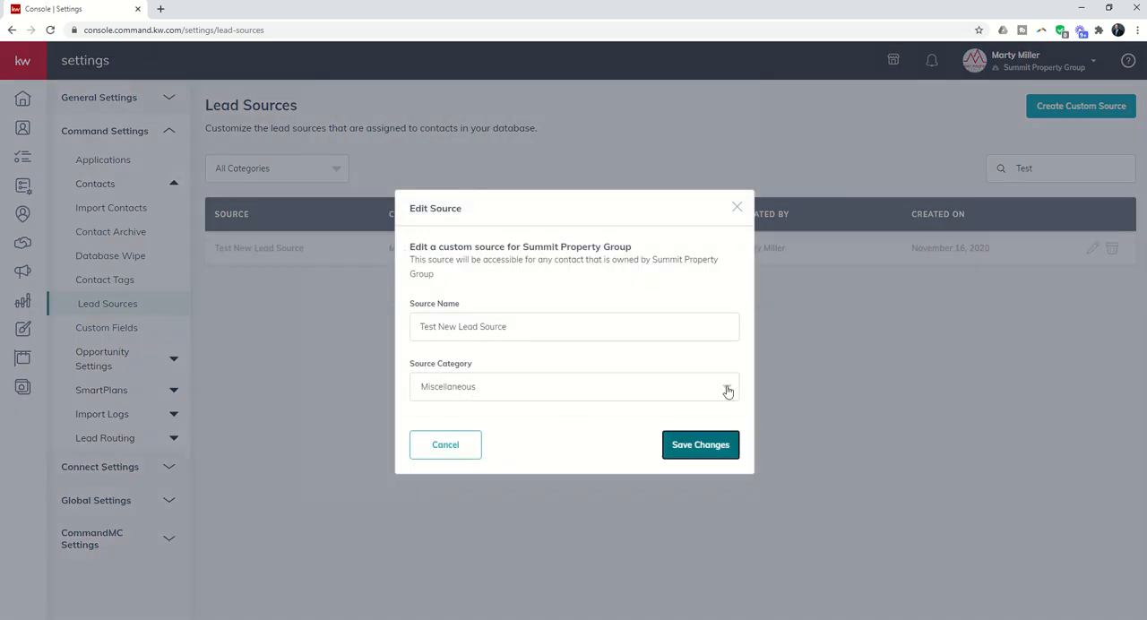
left_click(699, 445)
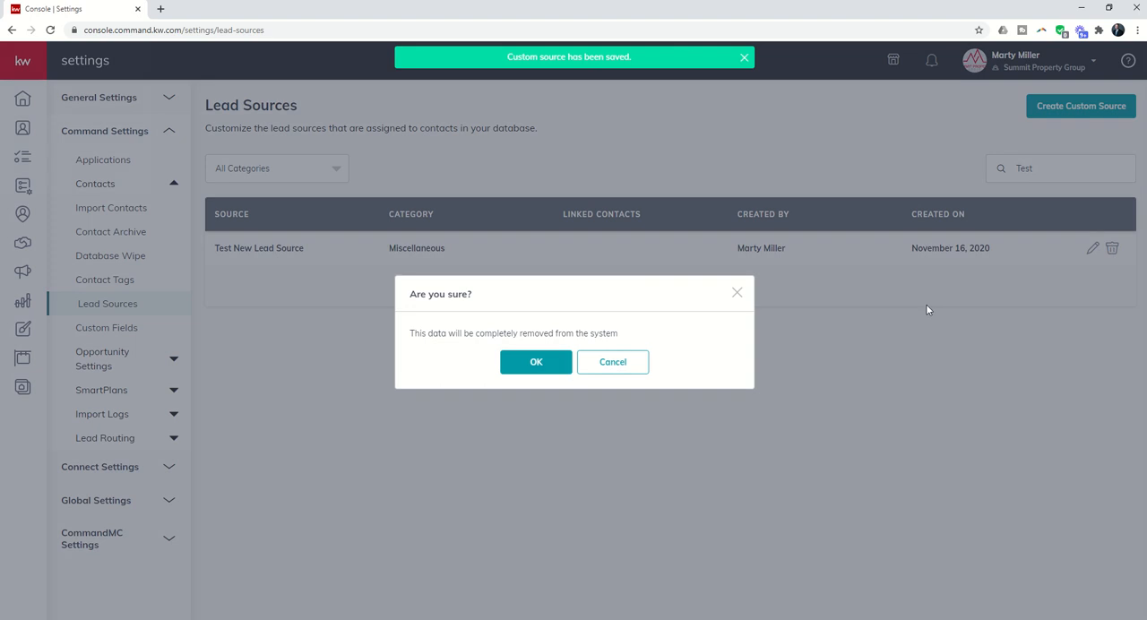
left_click(536, 362)
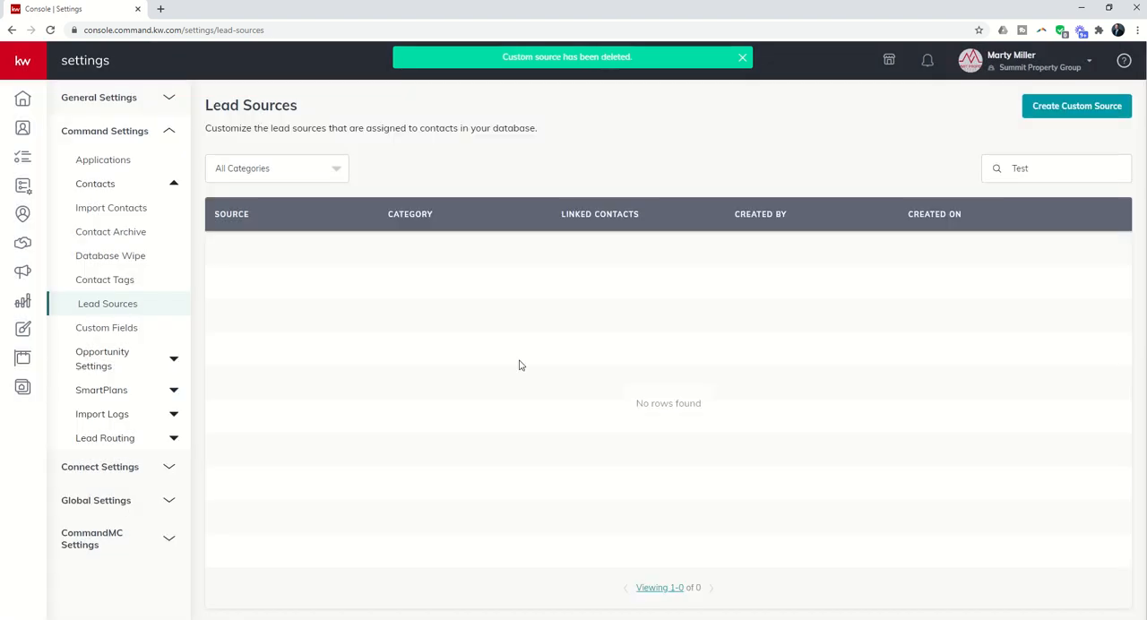
mouse_move(1050, 70)
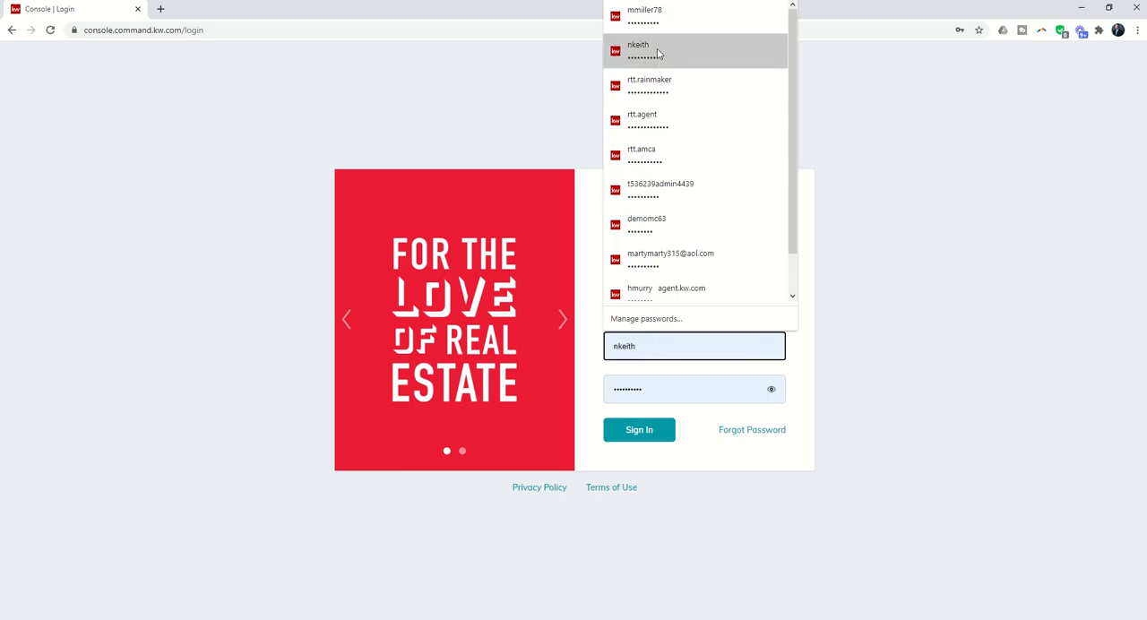
- Sign in as the non-Rainmaker associate and switch to the Summit Property Group account
left_click(638, 430)
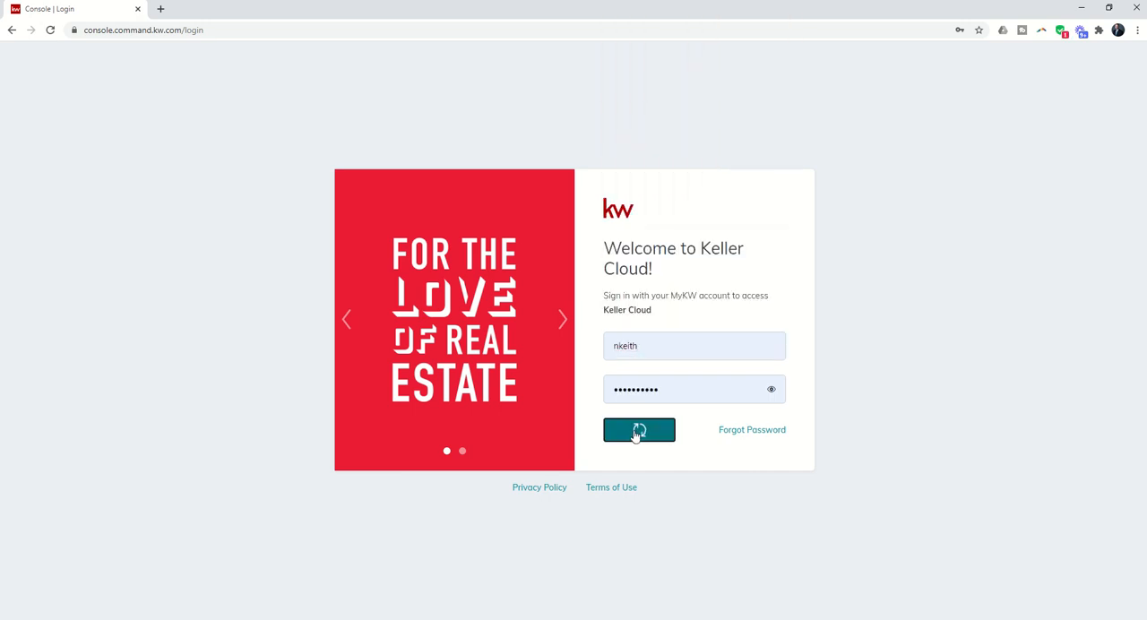
left_click(638, 430)
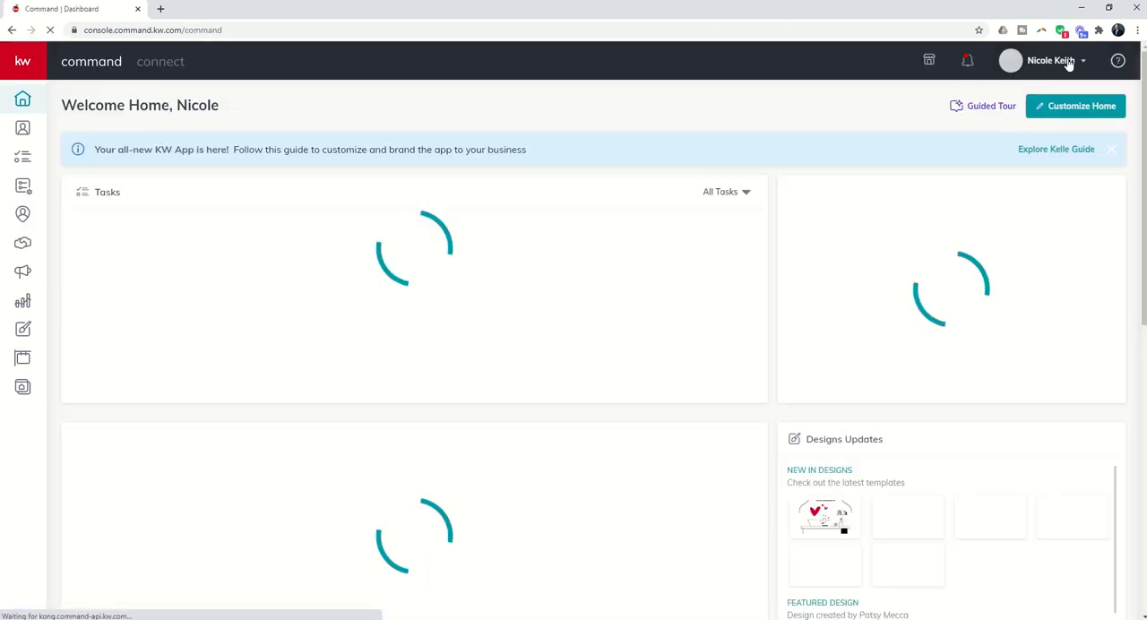
left_click(1050, 61)
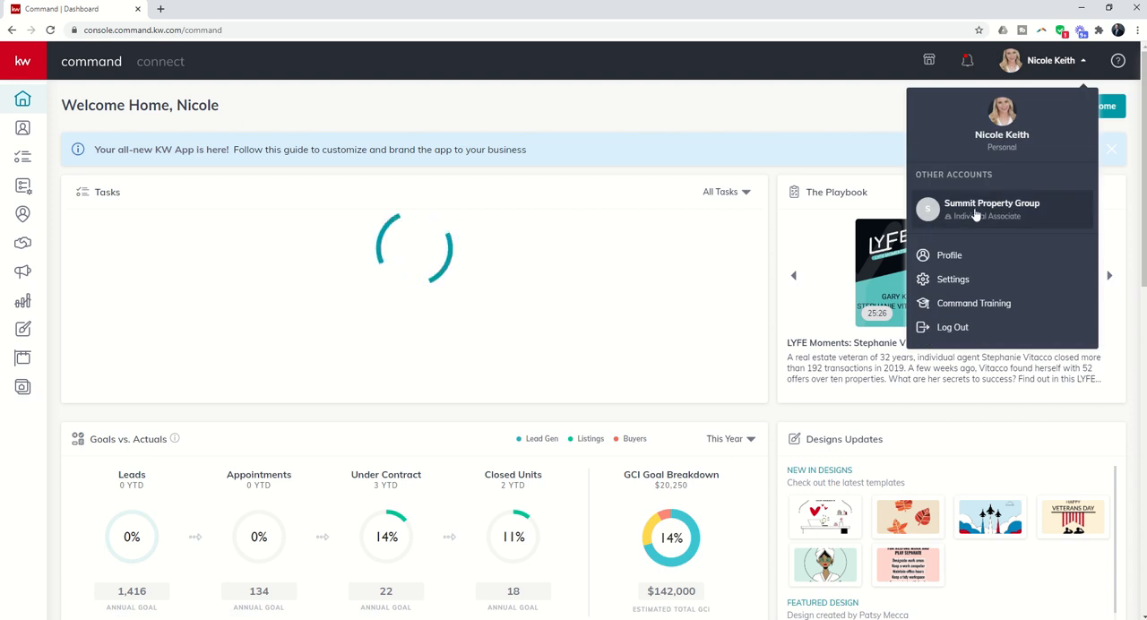
left_click(991, 207)
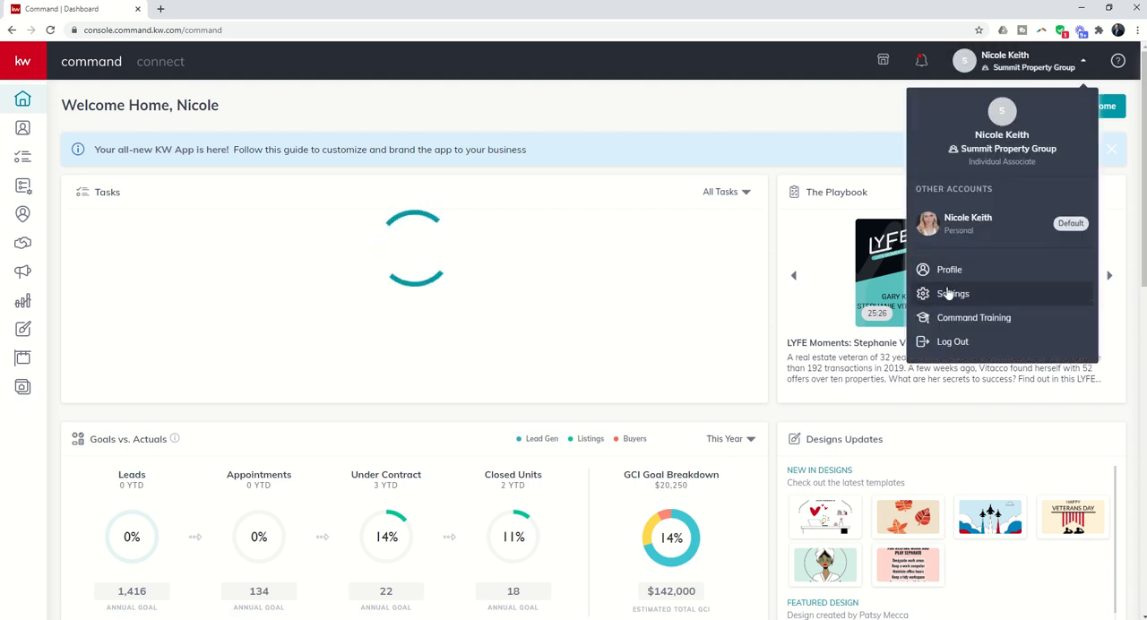
- Reach the associate's Lead Sources settings under Contacts, where the create button is disabled
left_click(953, 294)
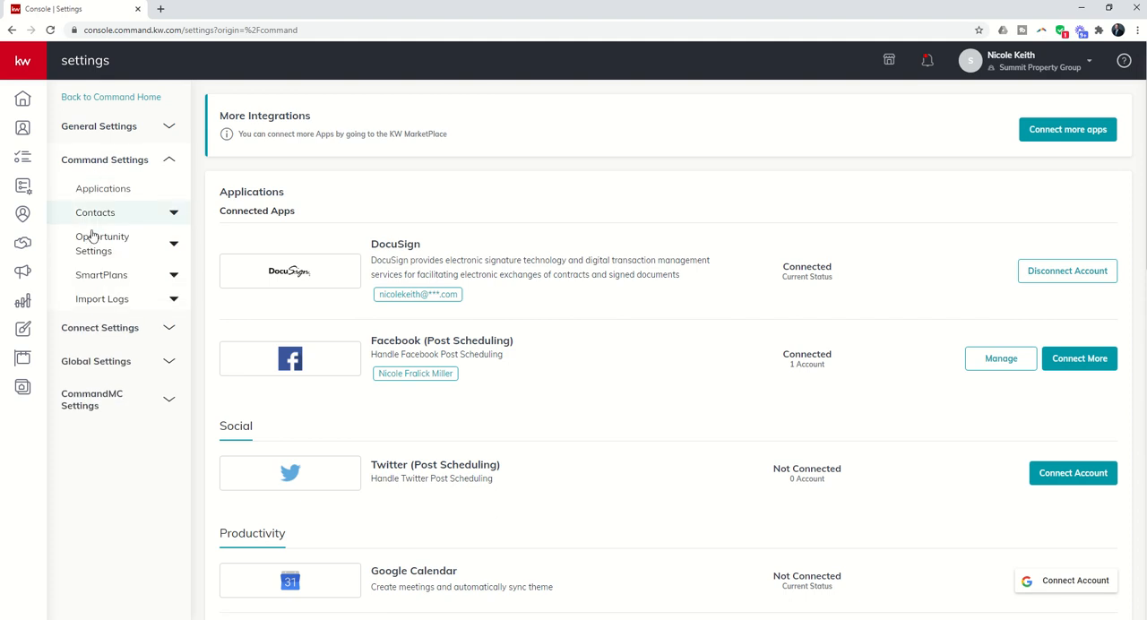
left_click(95, 212)
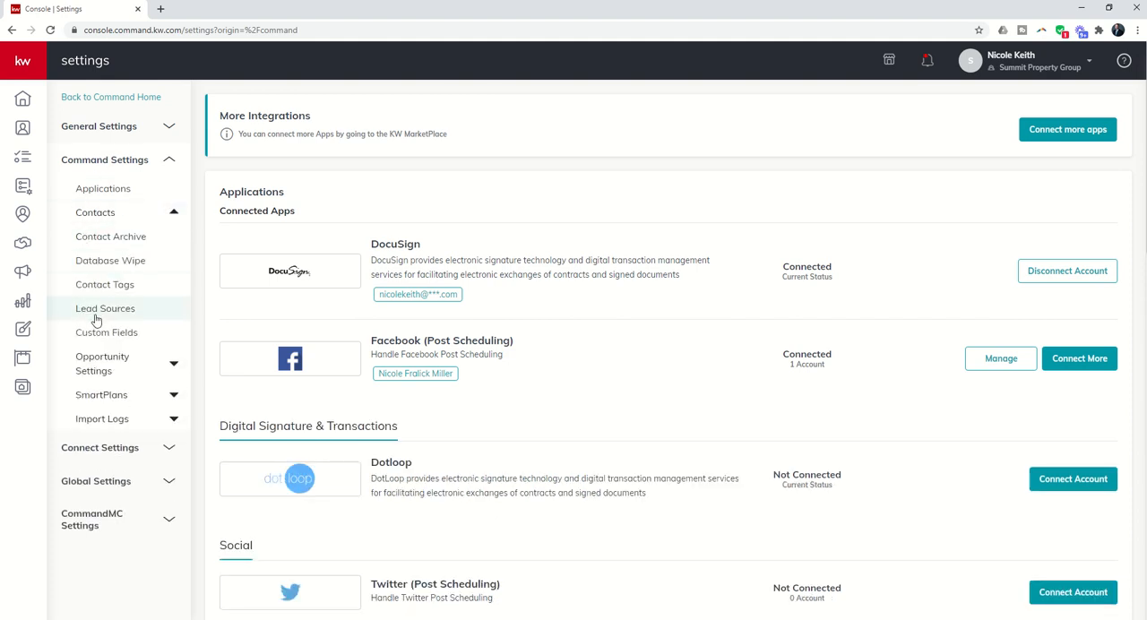
left_click(106, 308)
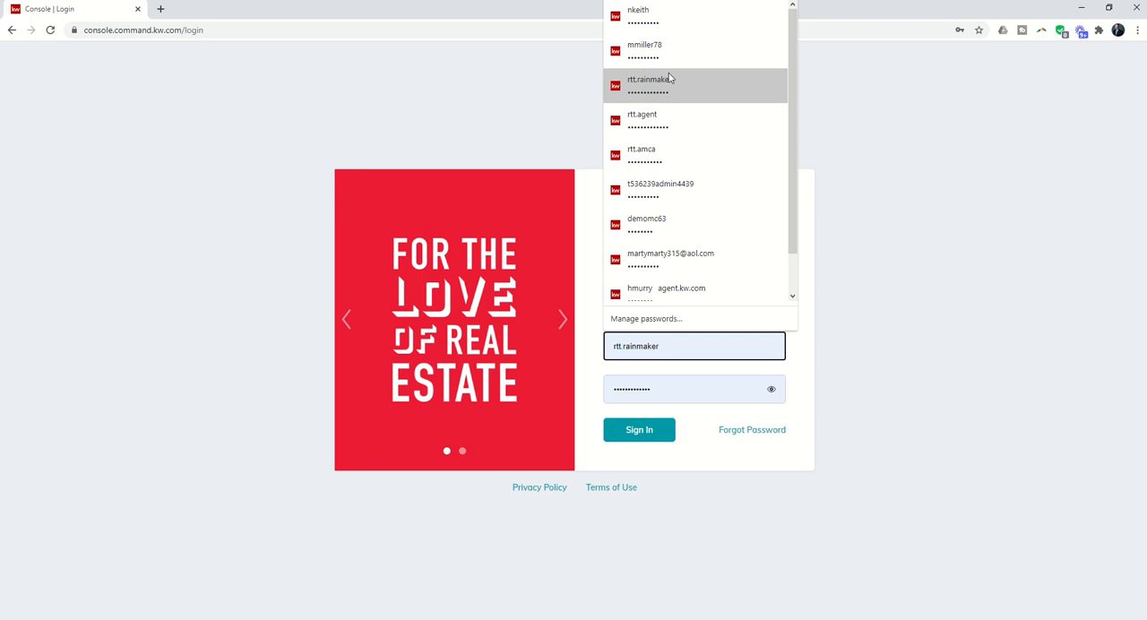
- Sign back in with the saved Rainmaker credentials, landing on the Command home dashboard
left_click(643, 50)
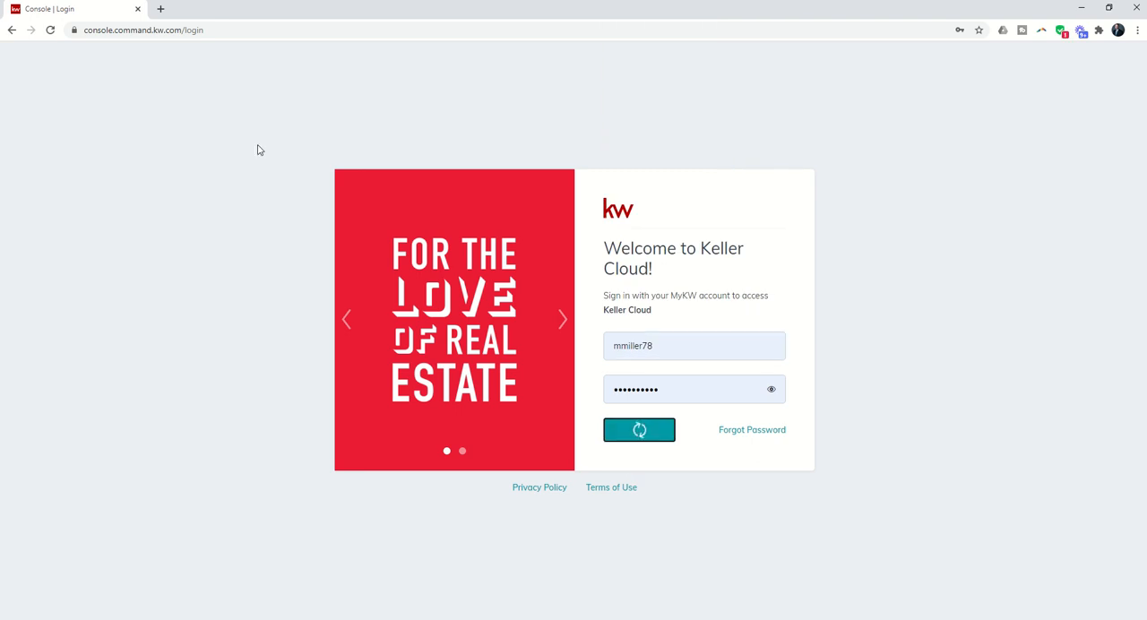
left_click(638, 430)
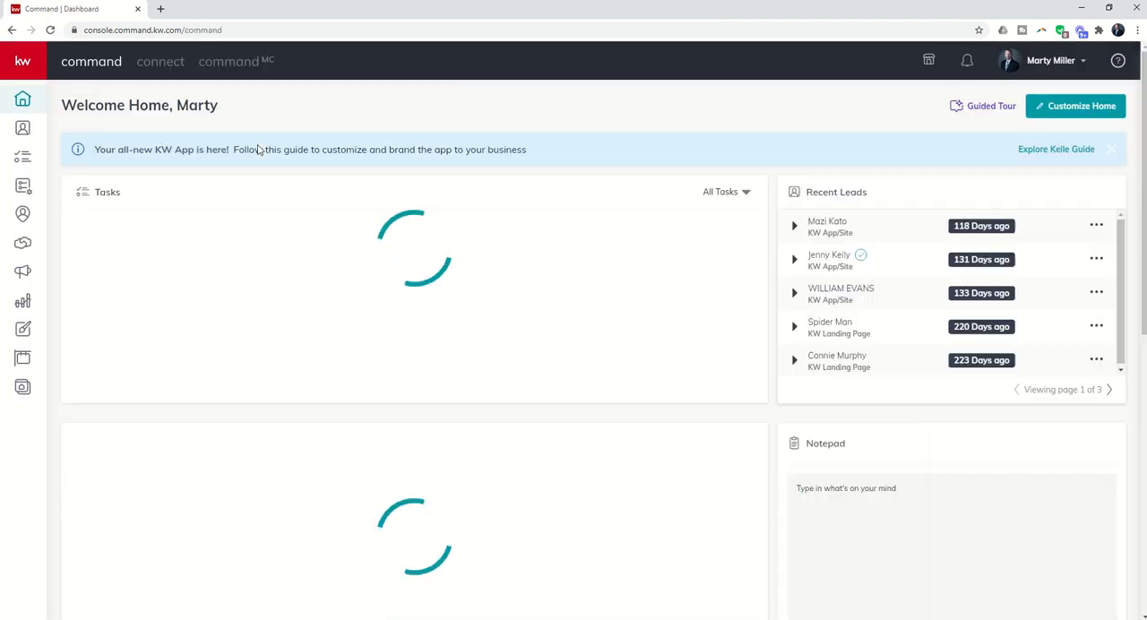